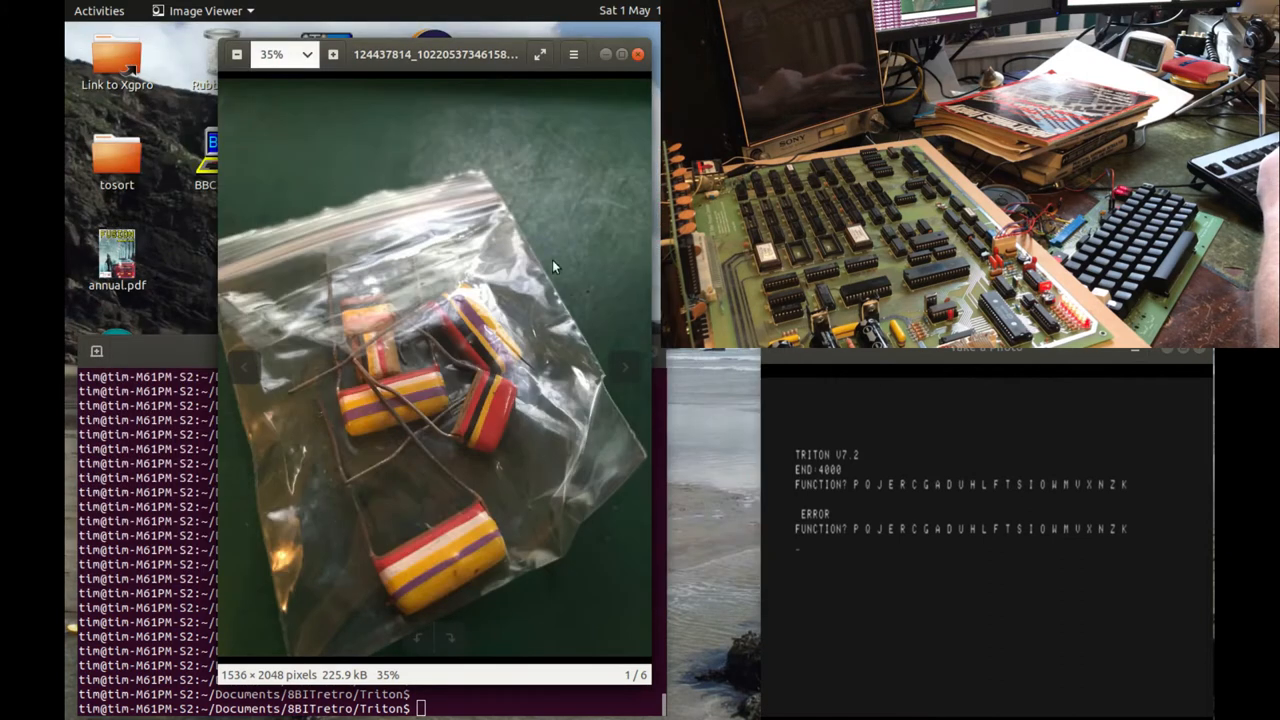
{"action": "mouse_move", "coordinate": [622, 368]}
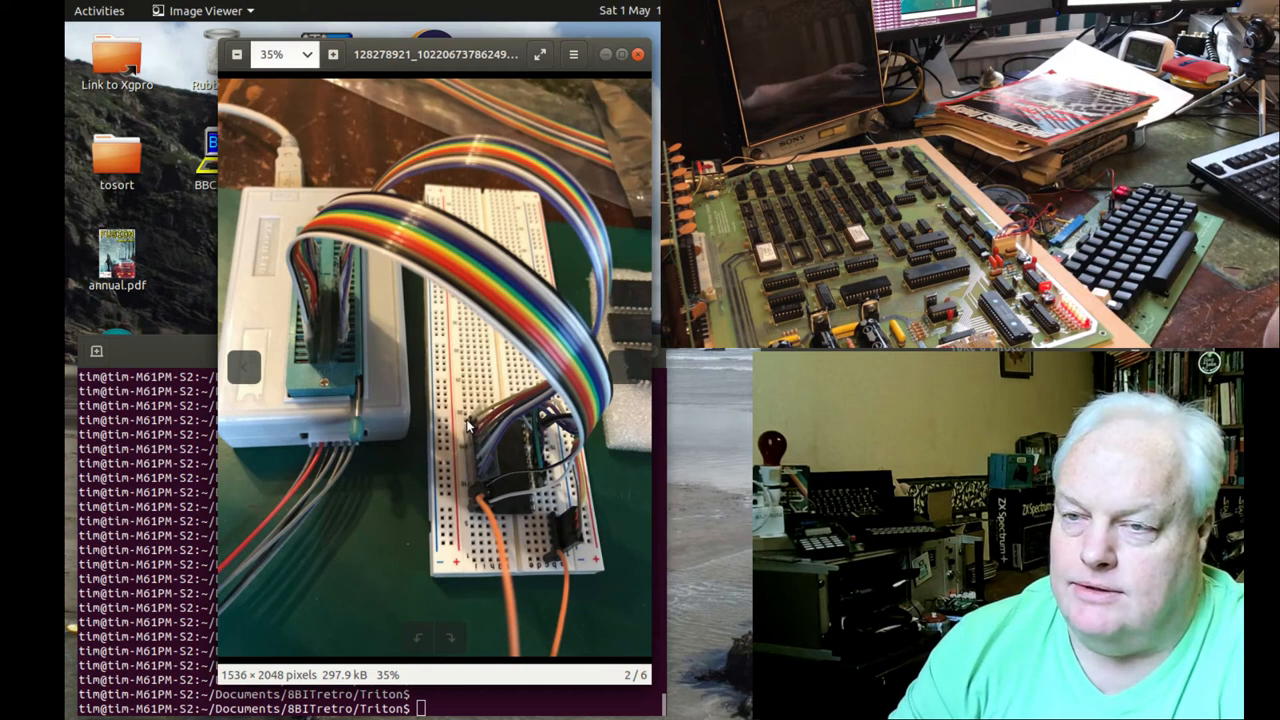
{"action": "mouse_move", "coordinate": [330, 345]}
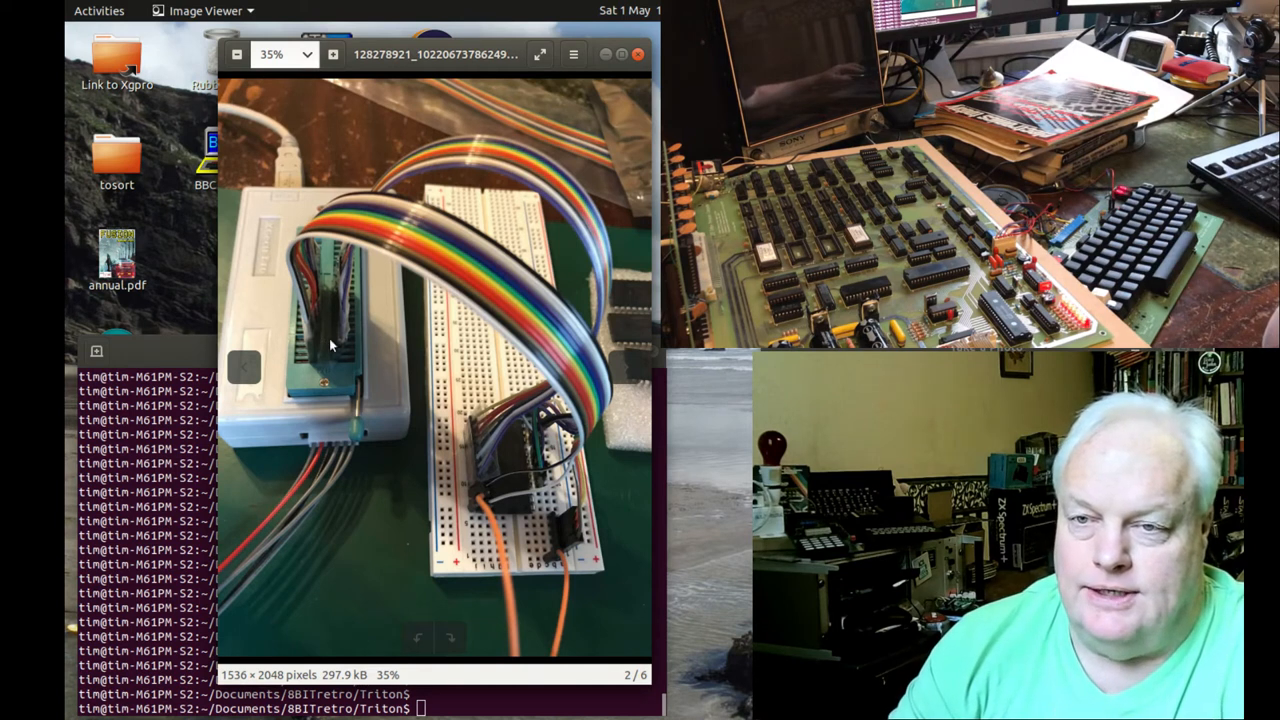
{"action": "mouse_move", "coordinate": [372, 425]}
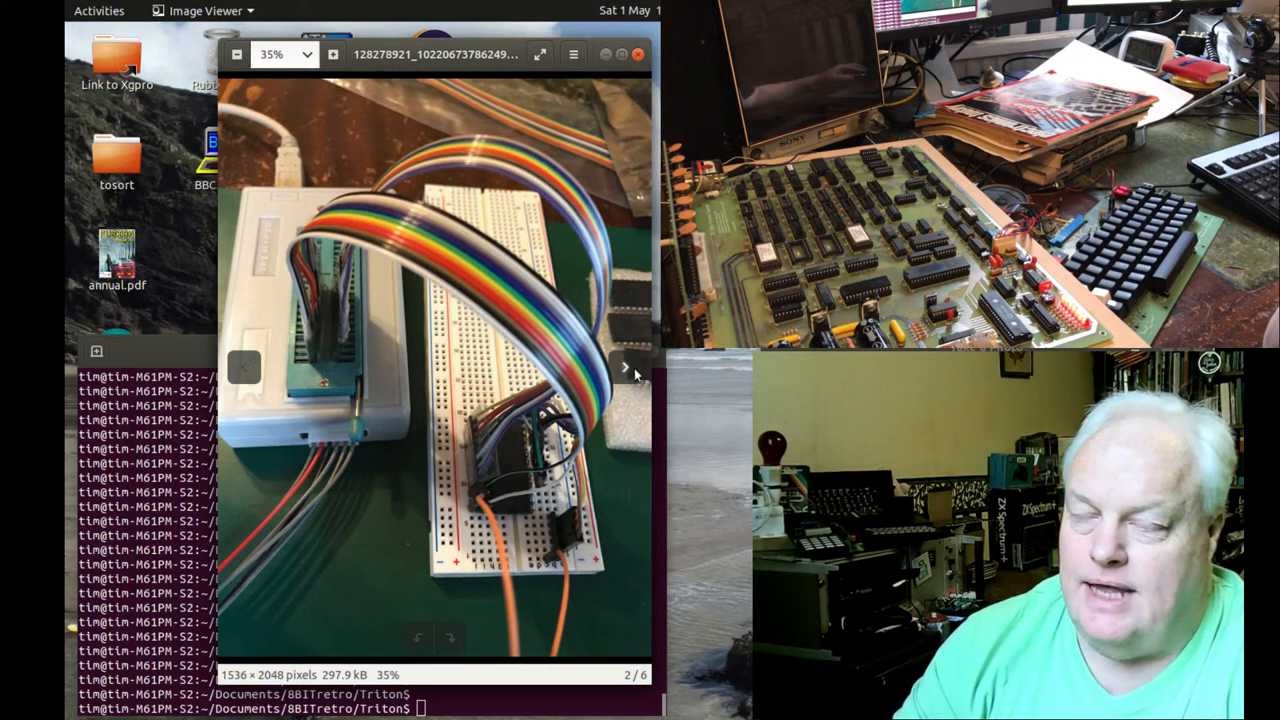
- Advance the Image Viewer gallery to the third photo, a populated green circuit board
{"action": "left_click", "coordinate": [624, 367]}
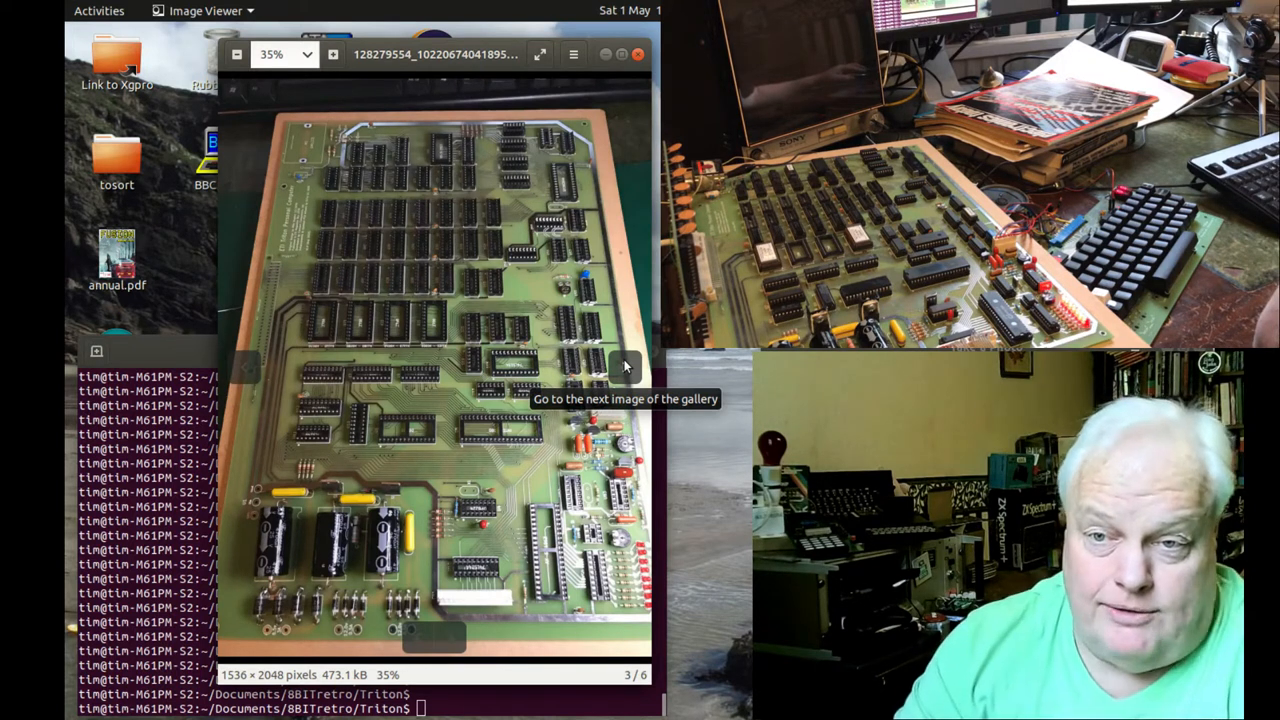
- Show image 4/6, the character-generator ROM table beside the EEPROM programmer screenshot
{"action": "left_click", "coordinate": [625, 365]}
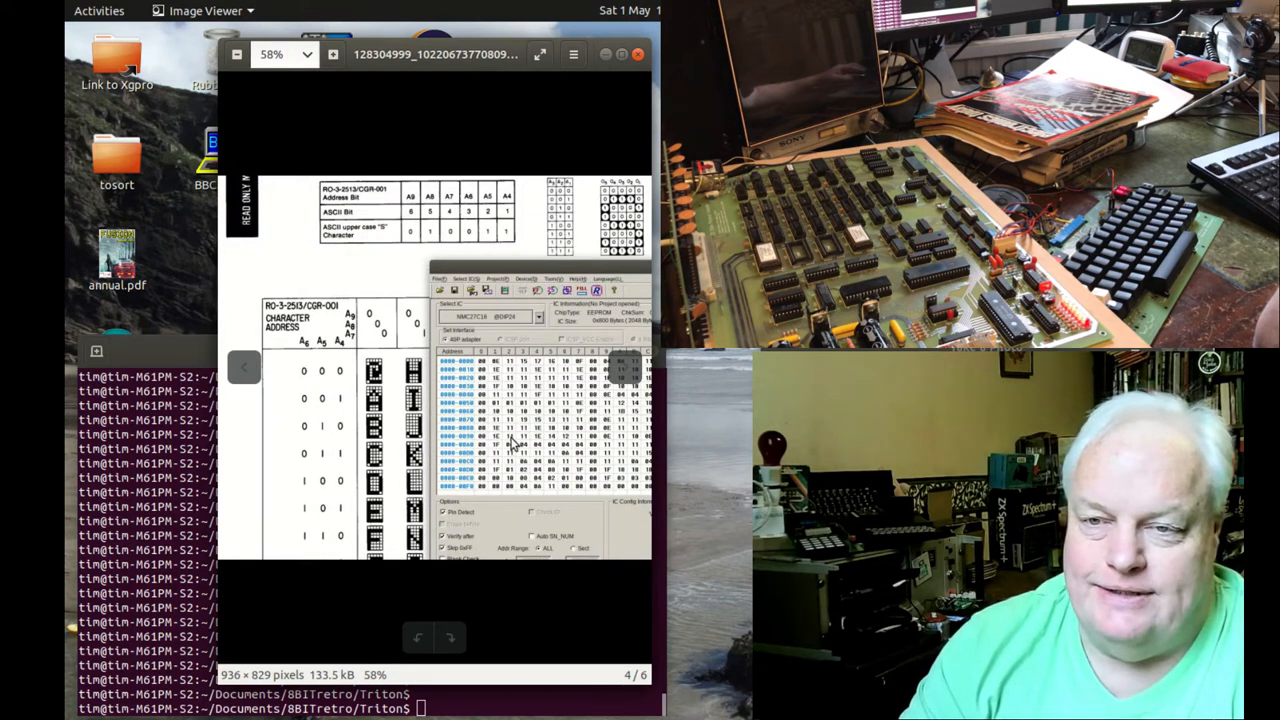
{"action": "mouse_move", "coordinate": [544, 372]}
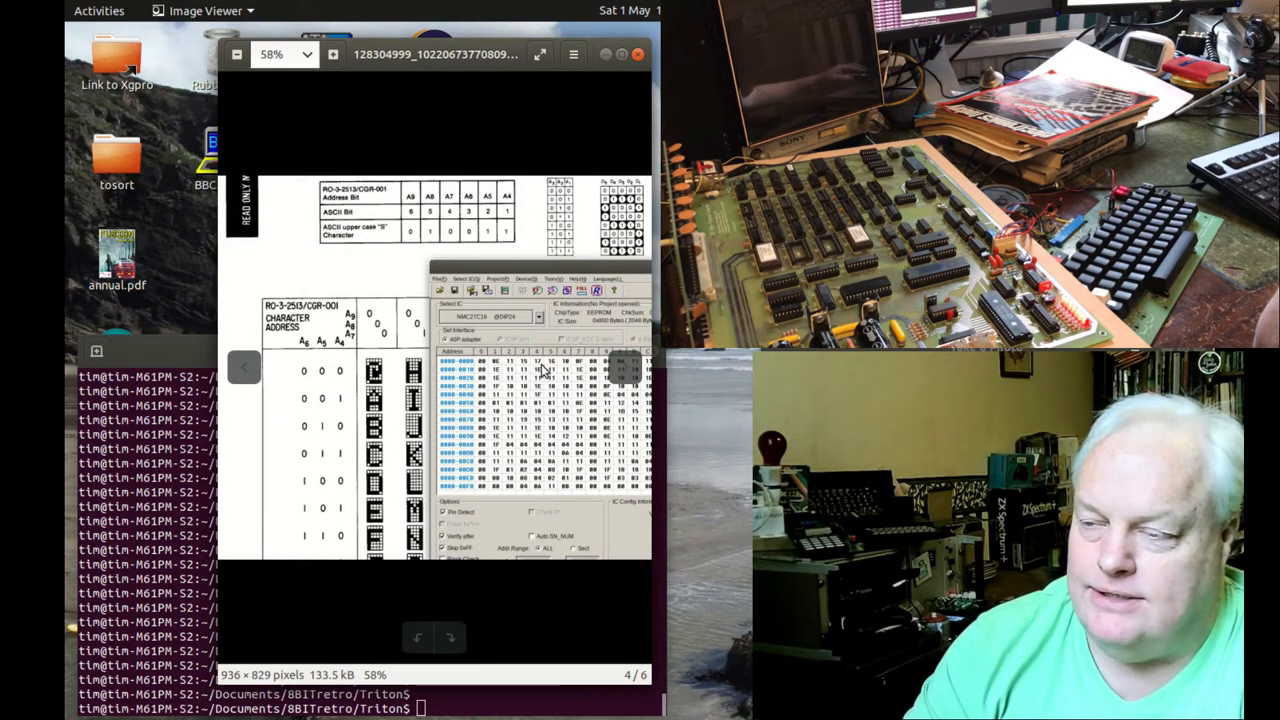
{"action": "mouse_move", "coordinate": [483, 445]}
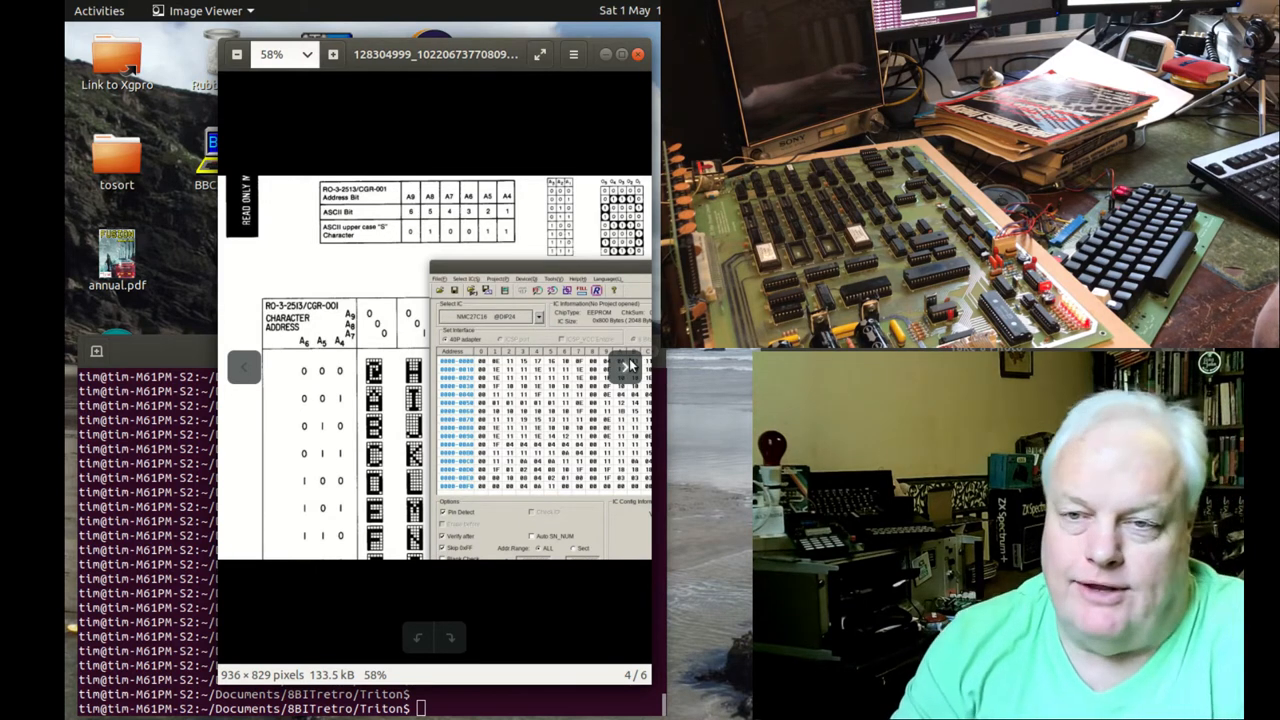
{"action": "mouse_move", "coordinate": [628, 367]}
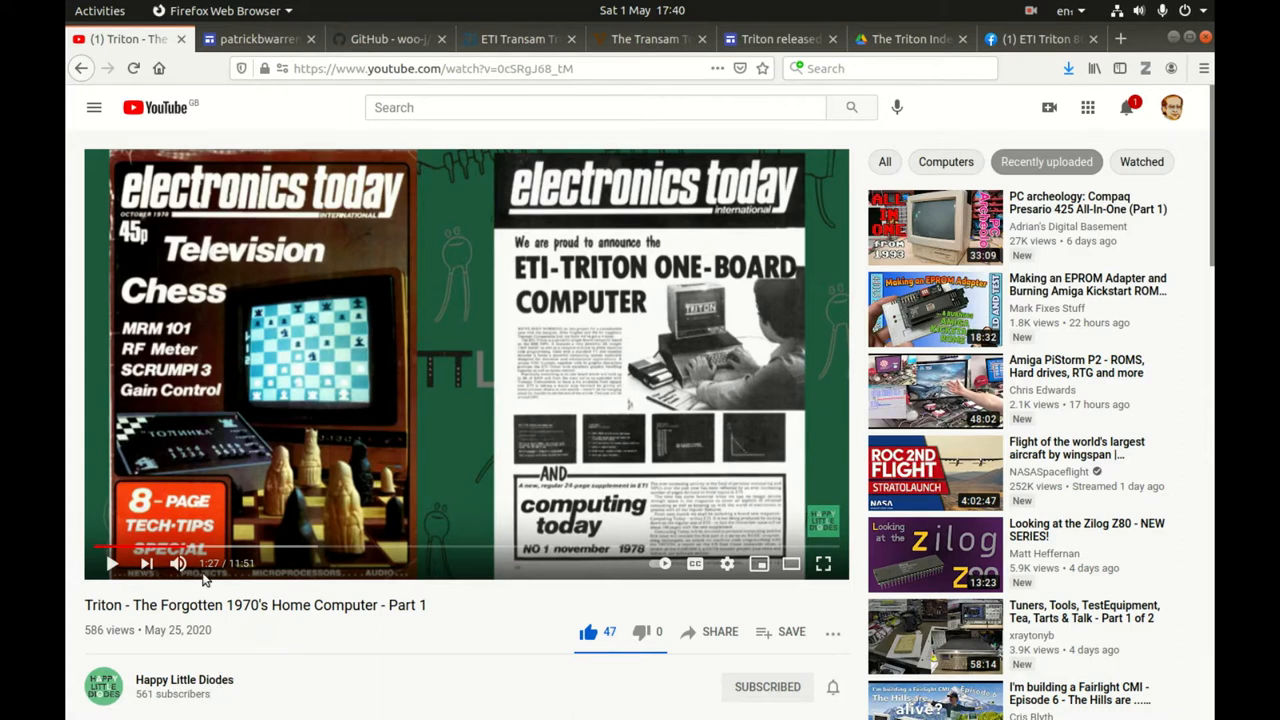
{"action": "mouse_move", "coordinate": [422, 320]}
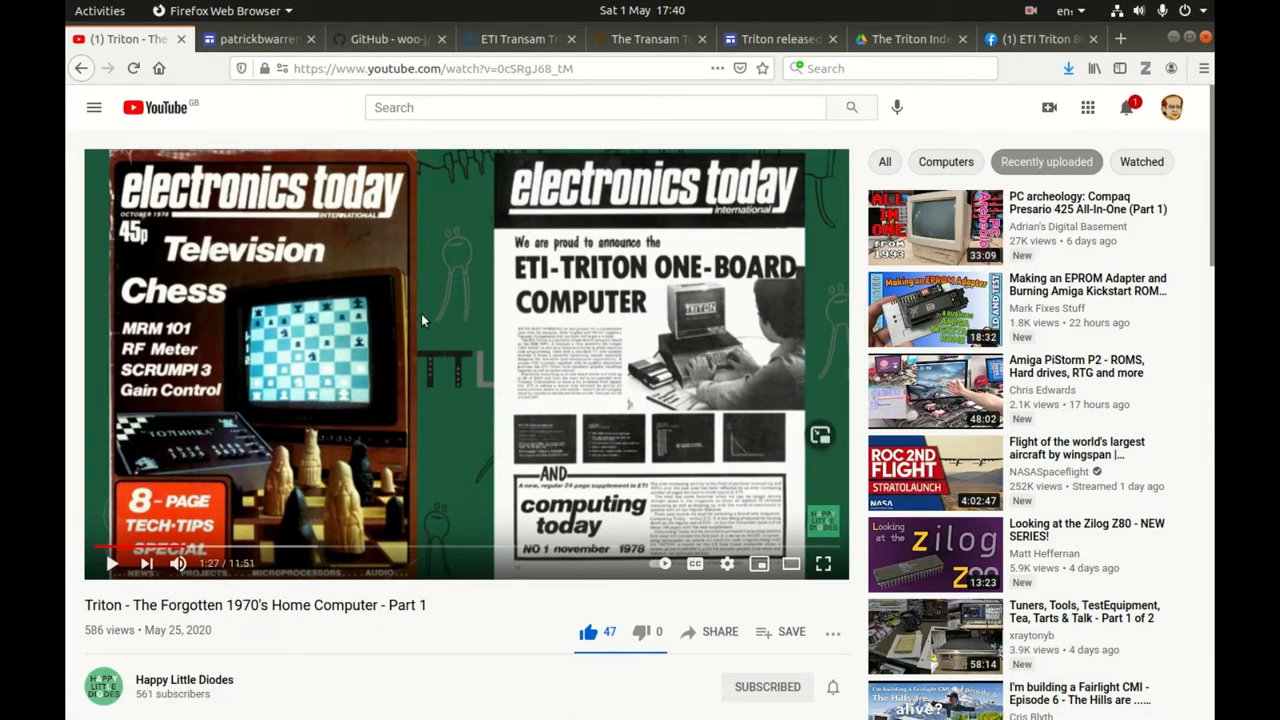
{"action": "mouse_move", "coordinate": [112, 563]}
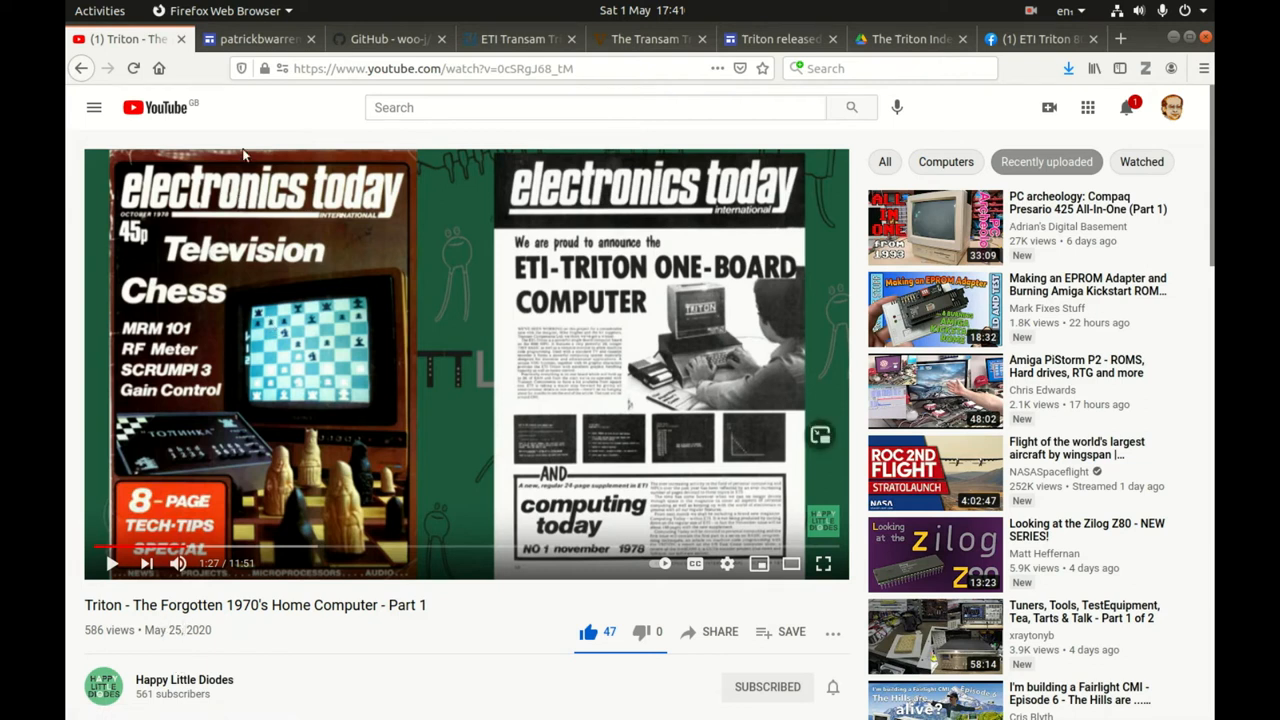
{"action": "mouse_move", "coordinate": [260, 39]}
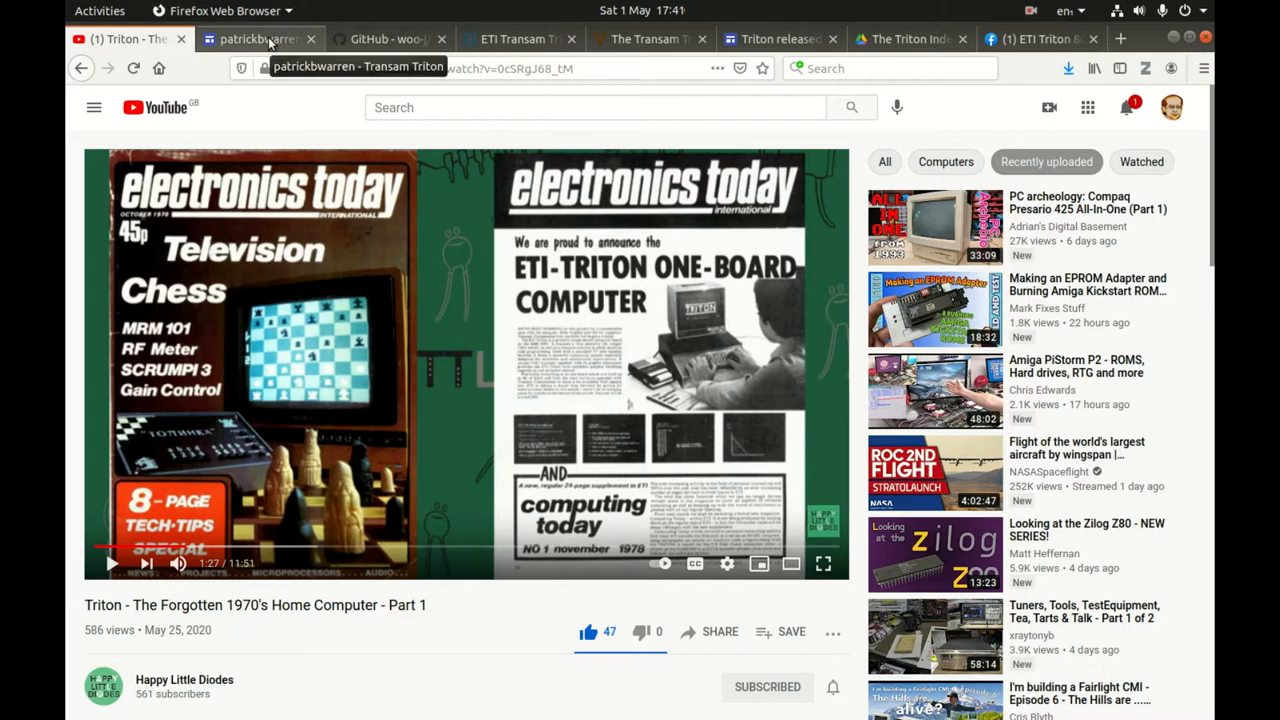
- Bring up the patrickbwarren Transam Triton page and read its history and Architecture sections
{"action": "left_click", "coordinate": [255, 38]}
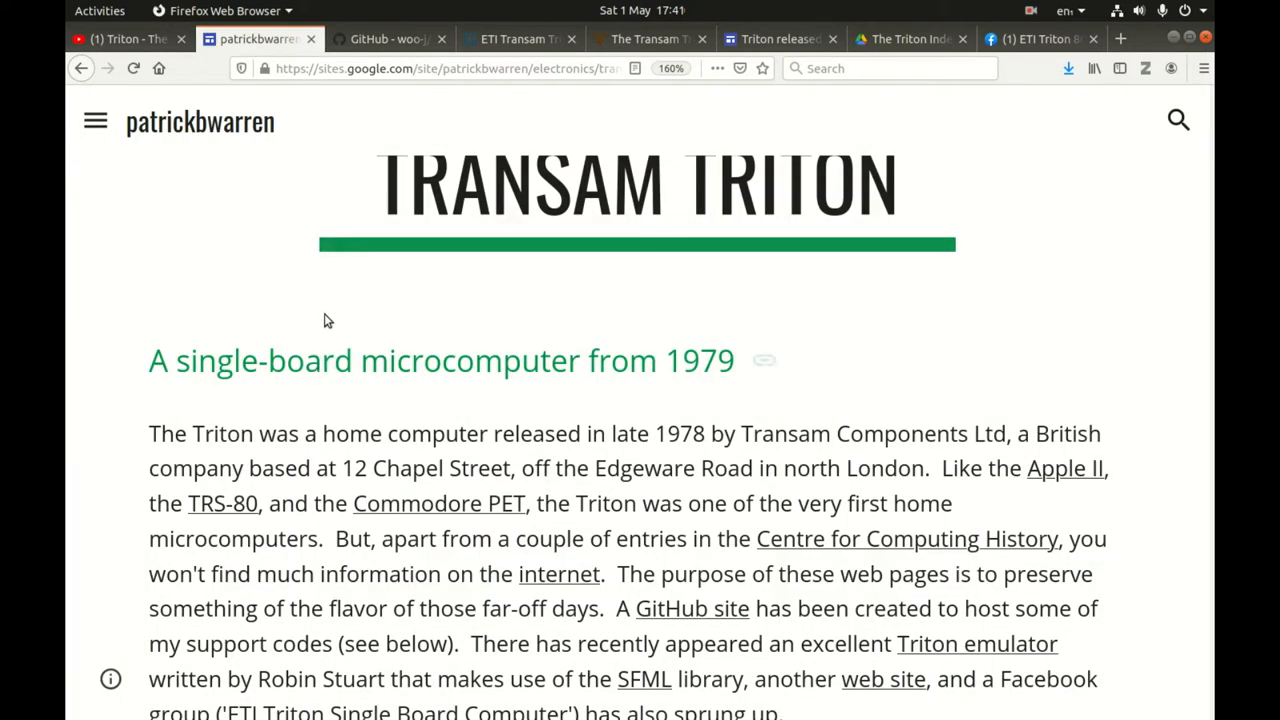
{"action": "scroll", "scroll_direction": "down", "scroll_amount": 3}
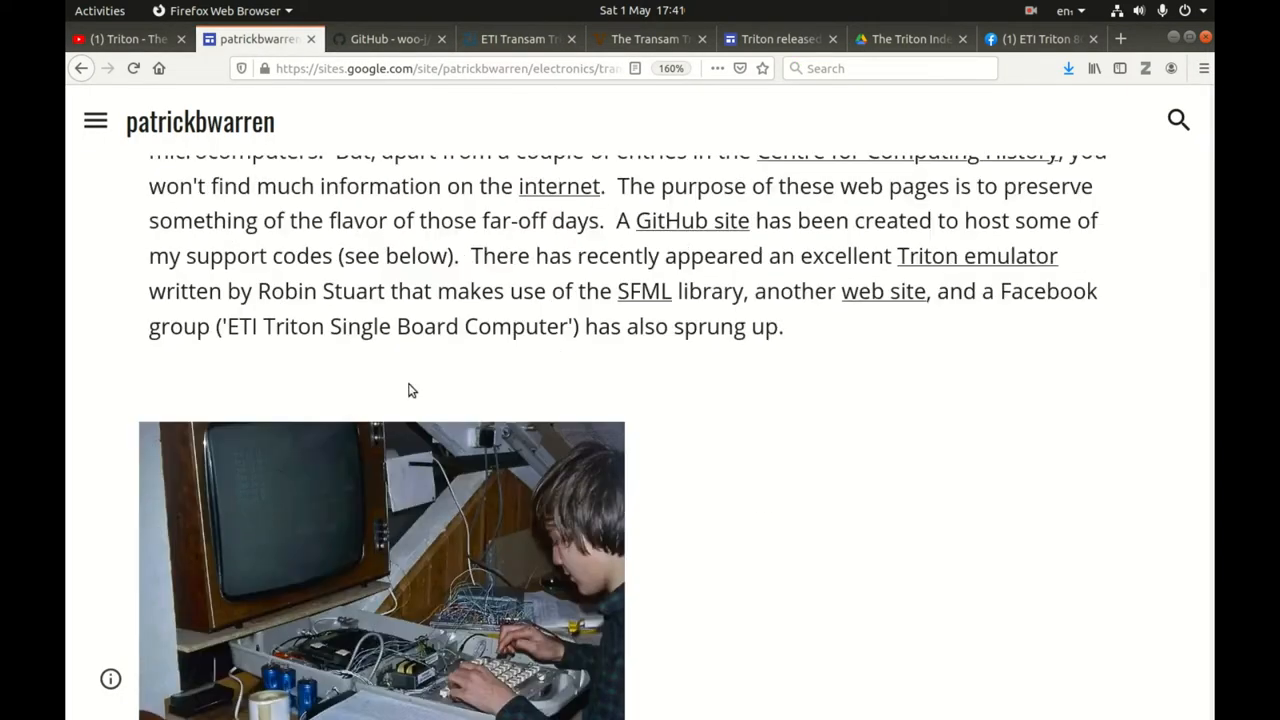
{"action": "scroll", "scroll_direction": "down", "scroll_amount": 3}
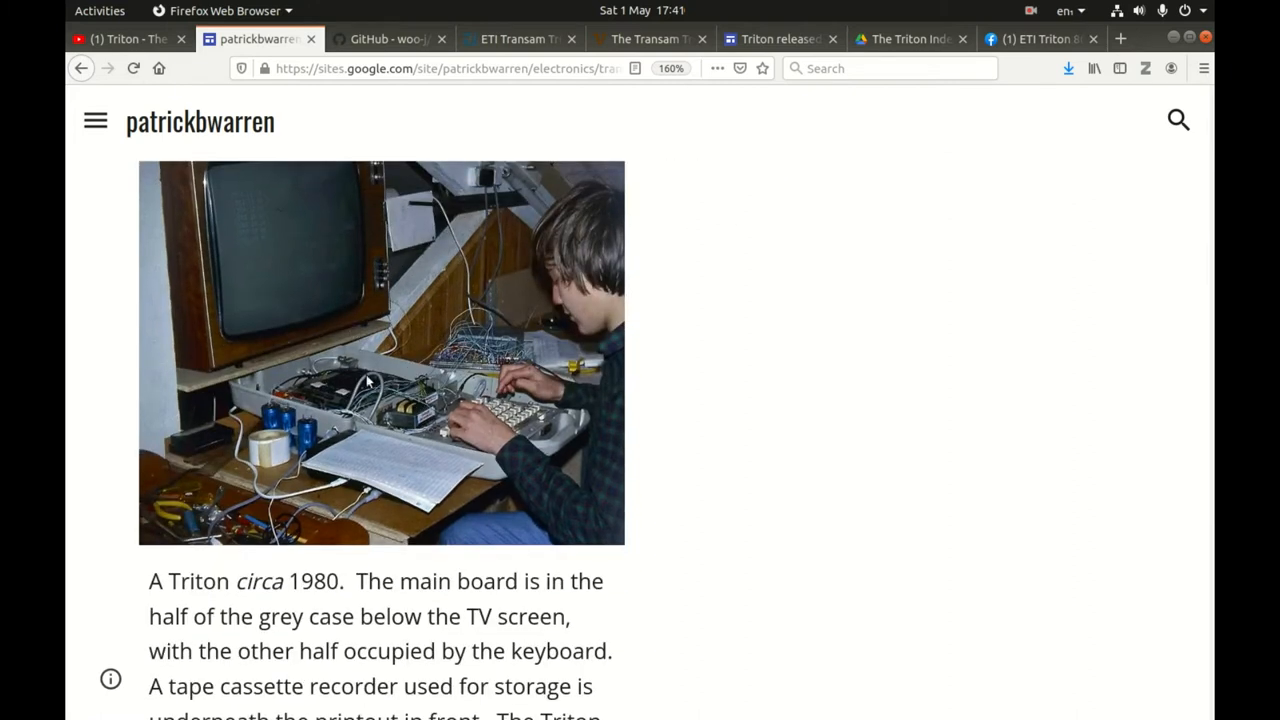
{"action": "mouse_move", "coordinate": [405, 458]}
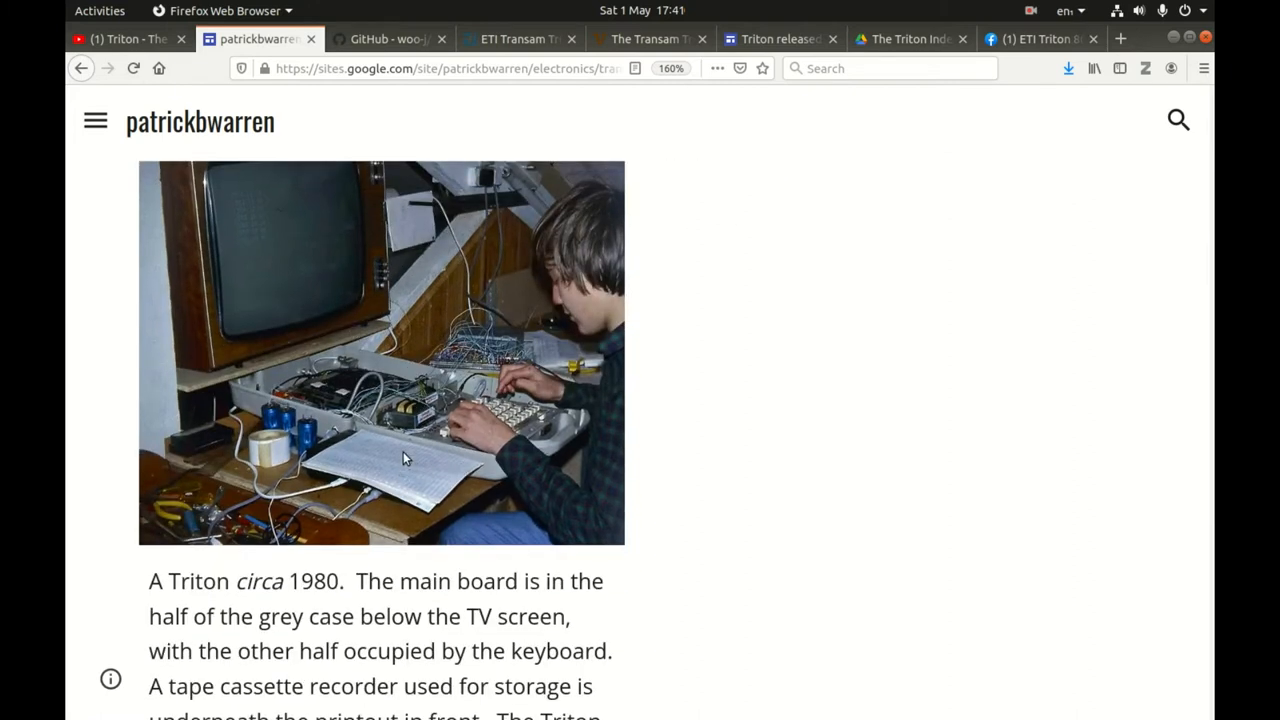
{"action": "mouse_move", "coordinate": [400, 195]}
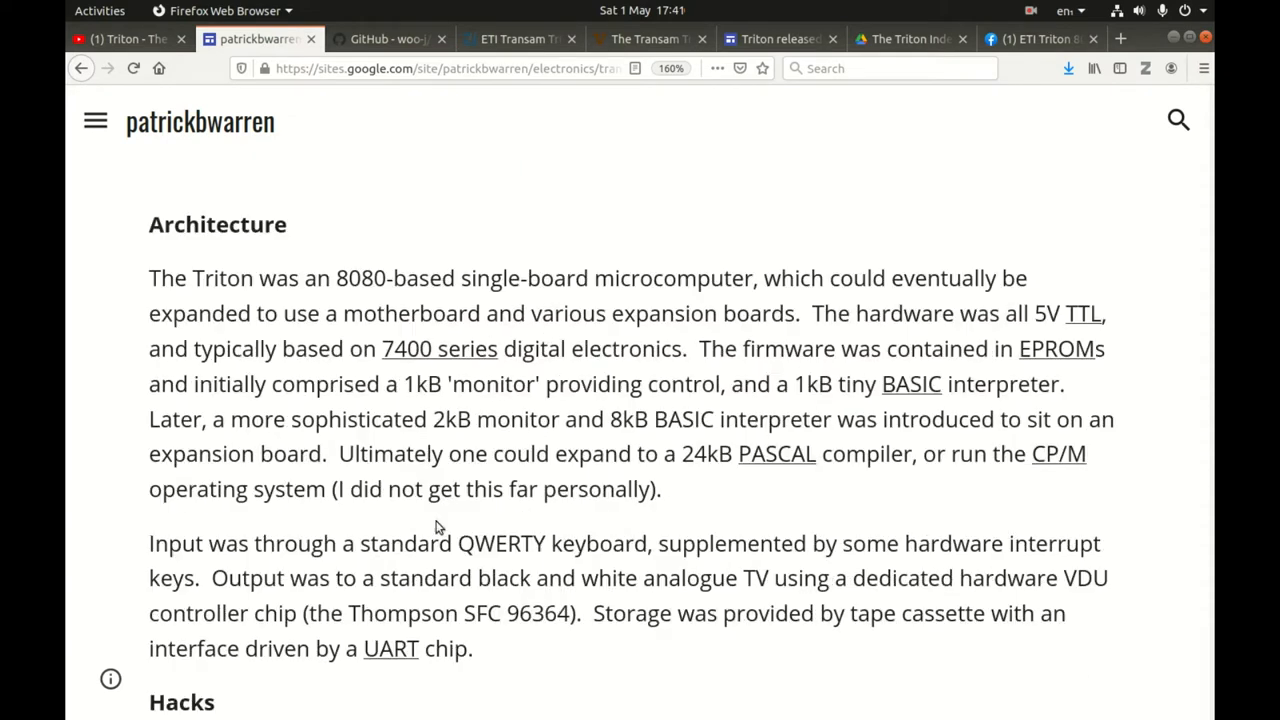
{"action": "scroll", "scroll_direction": "down", "scroll_amount": 3}
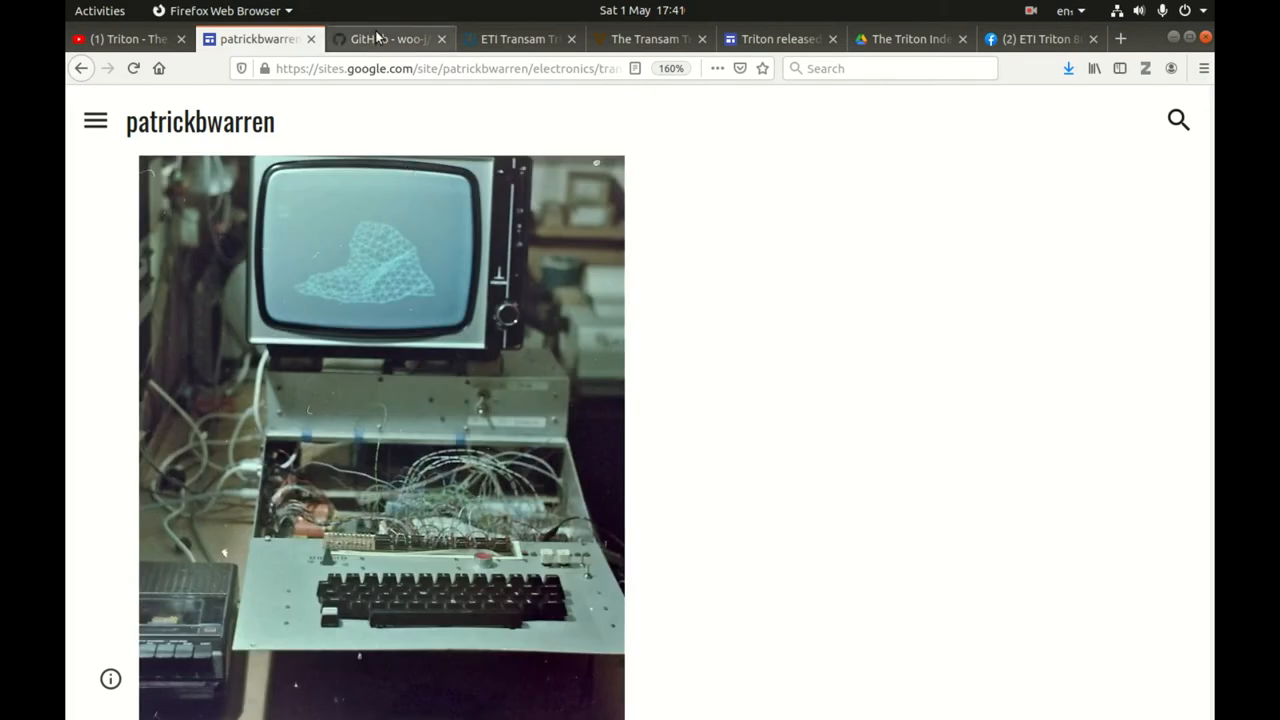
- Review the woo-j/triton emulator repository's files and README, then return to the top
{"action": "left_click", "coordinate": [385, 39]}
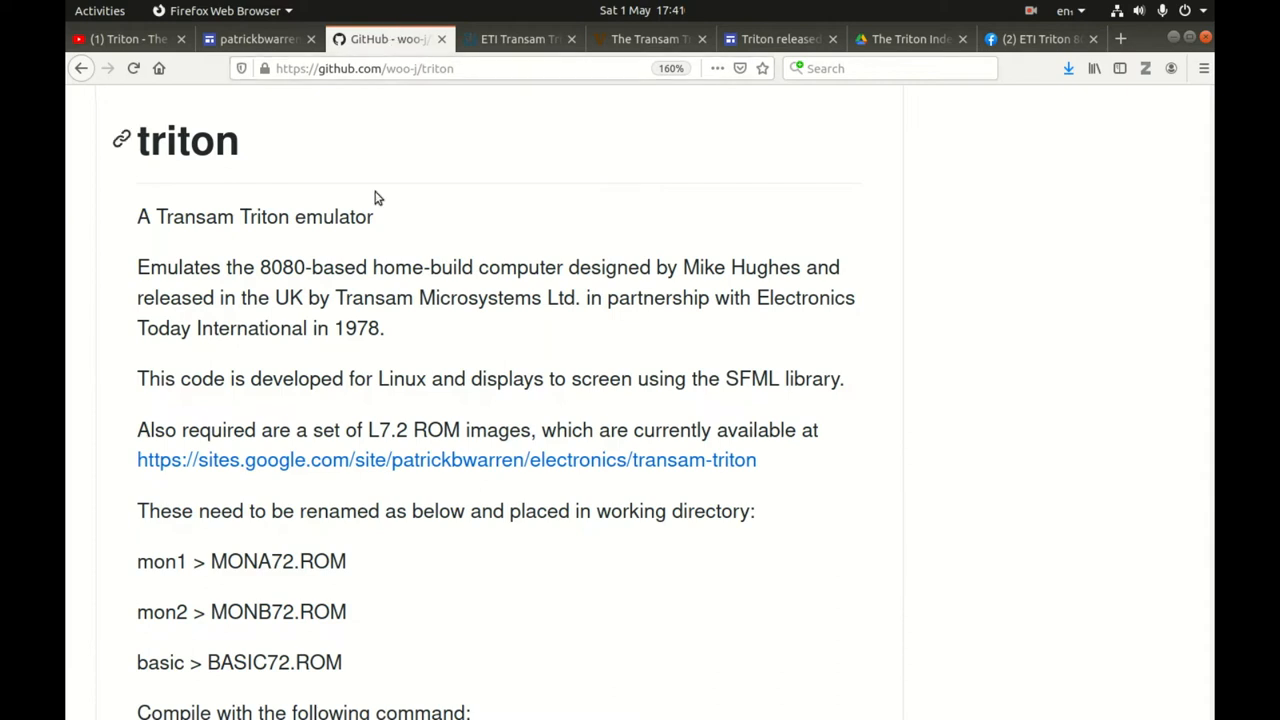
{"action": "scroll", "scroll_direction": "up", "scroll_amount": 3}
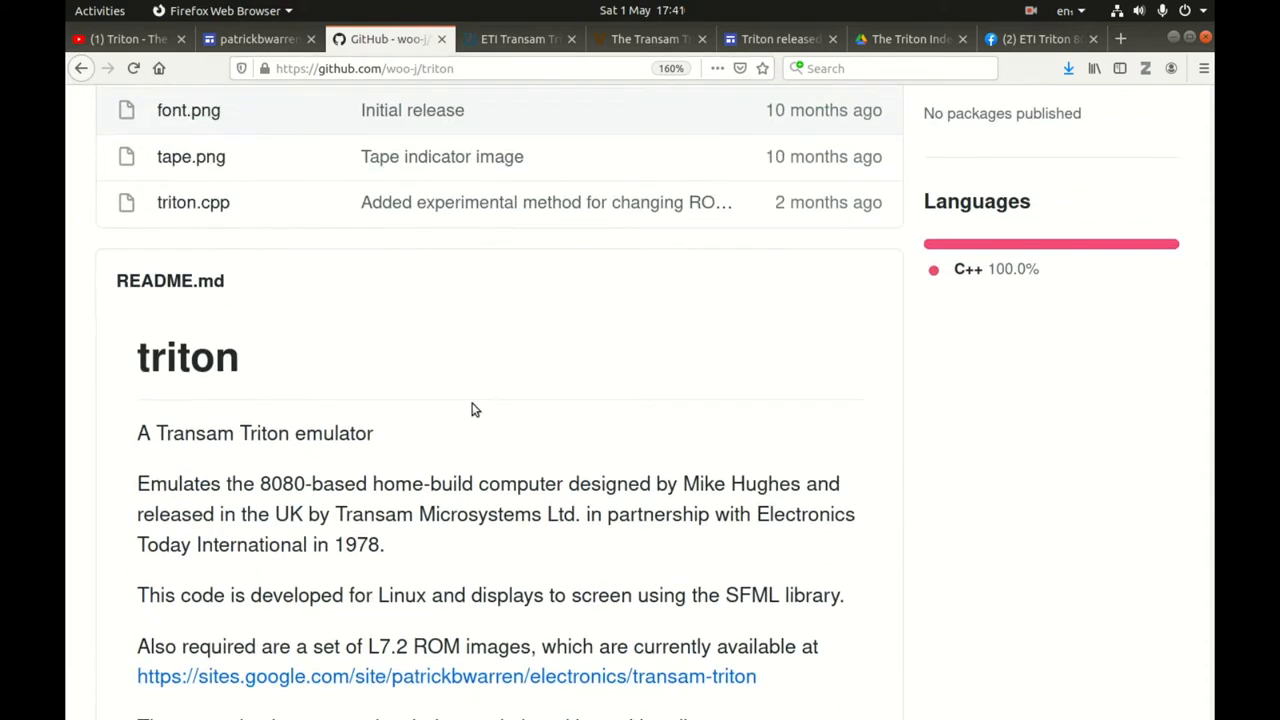
{"action": "mouse_move", "coordinate": [485, 445]}
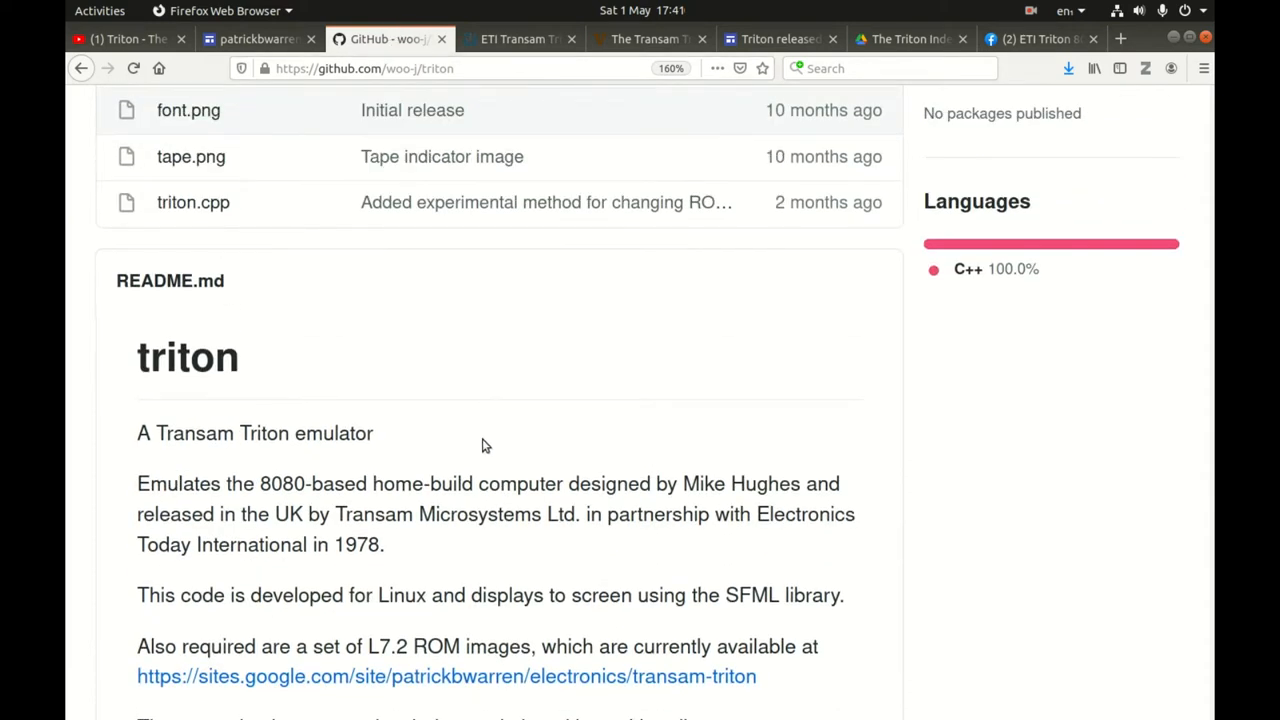
{"action": "scroll", "scroll_direction": "up", "scroll_amount": 3}
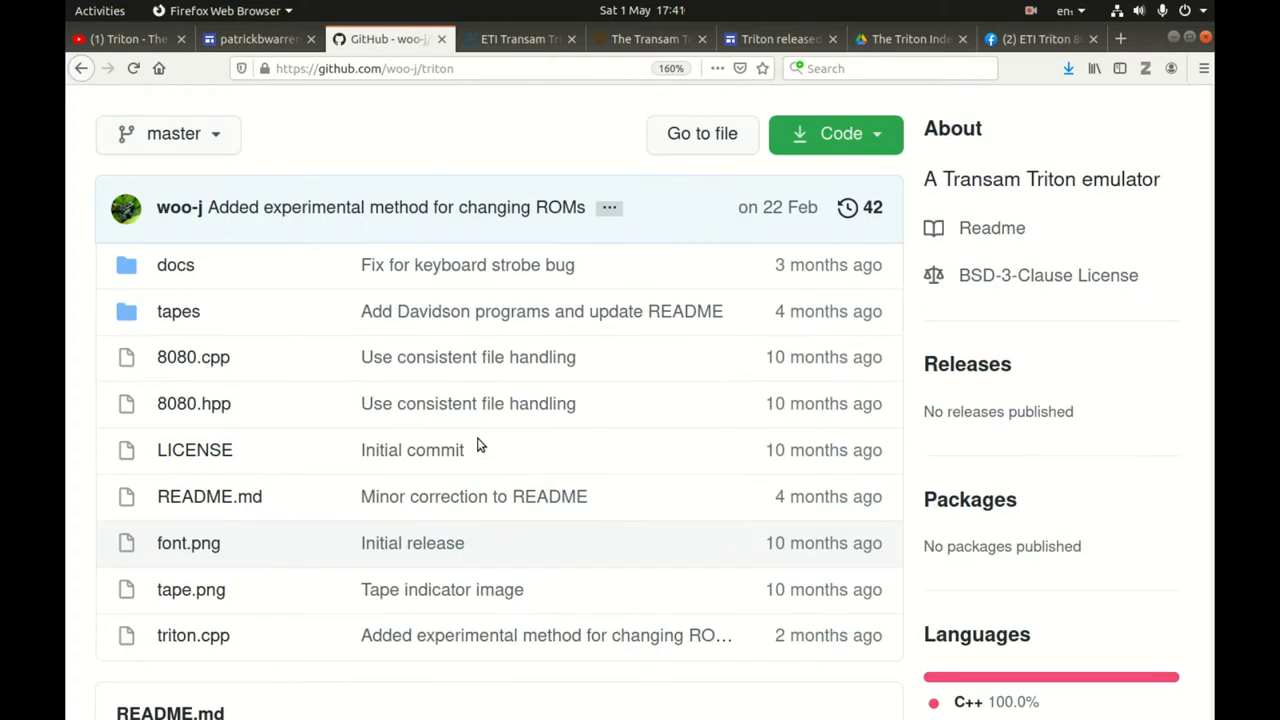
{"action": "scroll", "scroll_direction": "down", "scroll_amount": 3}
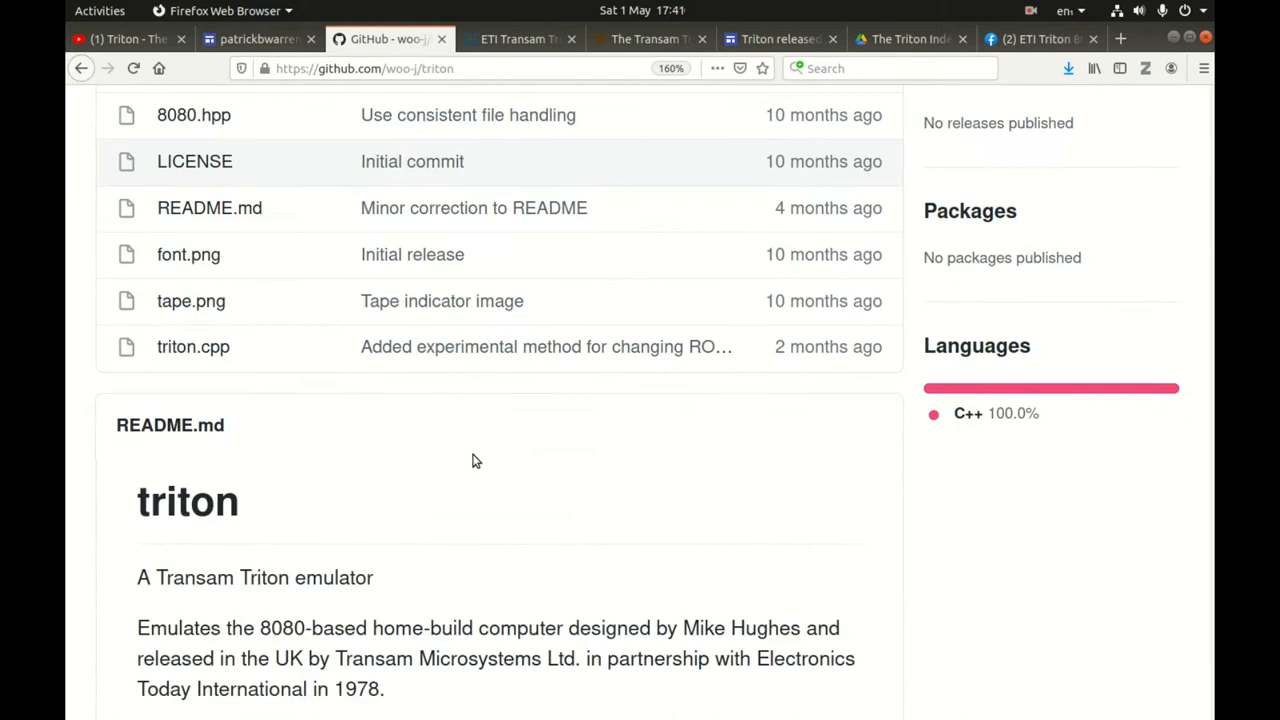
{"action": "scroll", "scroll_direction": "down", "scroll_amount": 3}
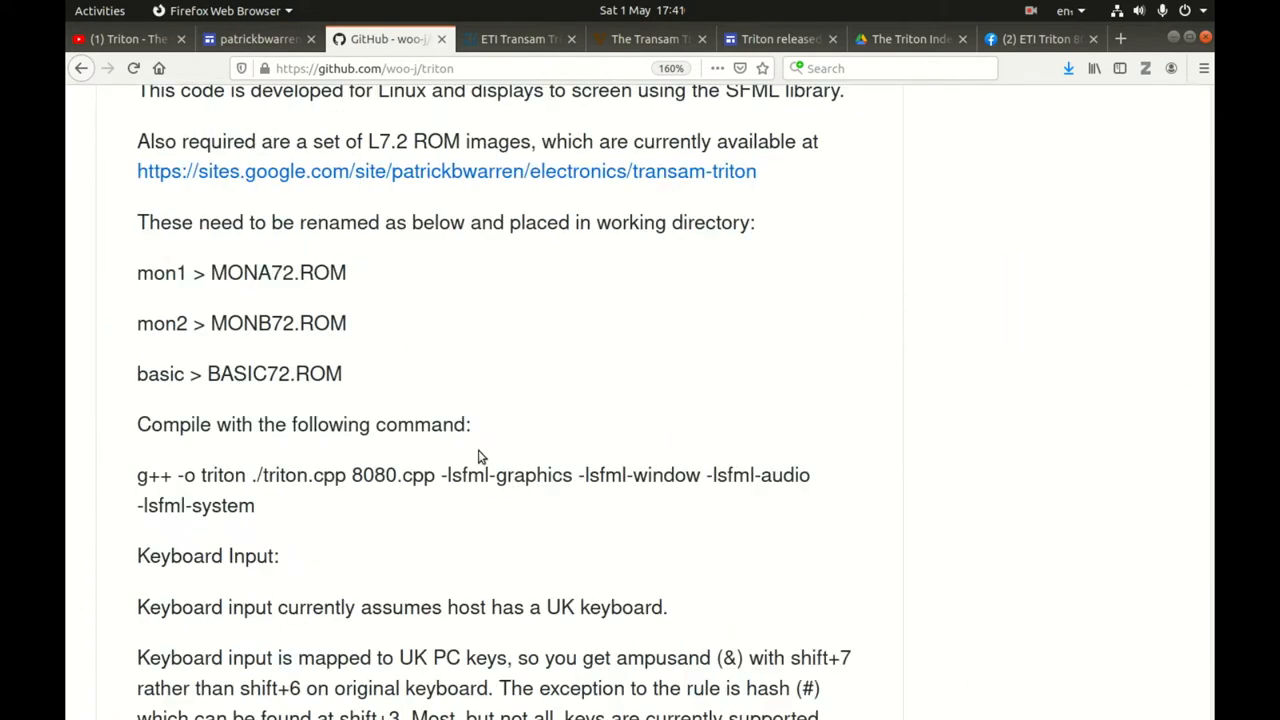
{"action": "scroll", "scroll_direction": "down", "scroll_amount": 3}
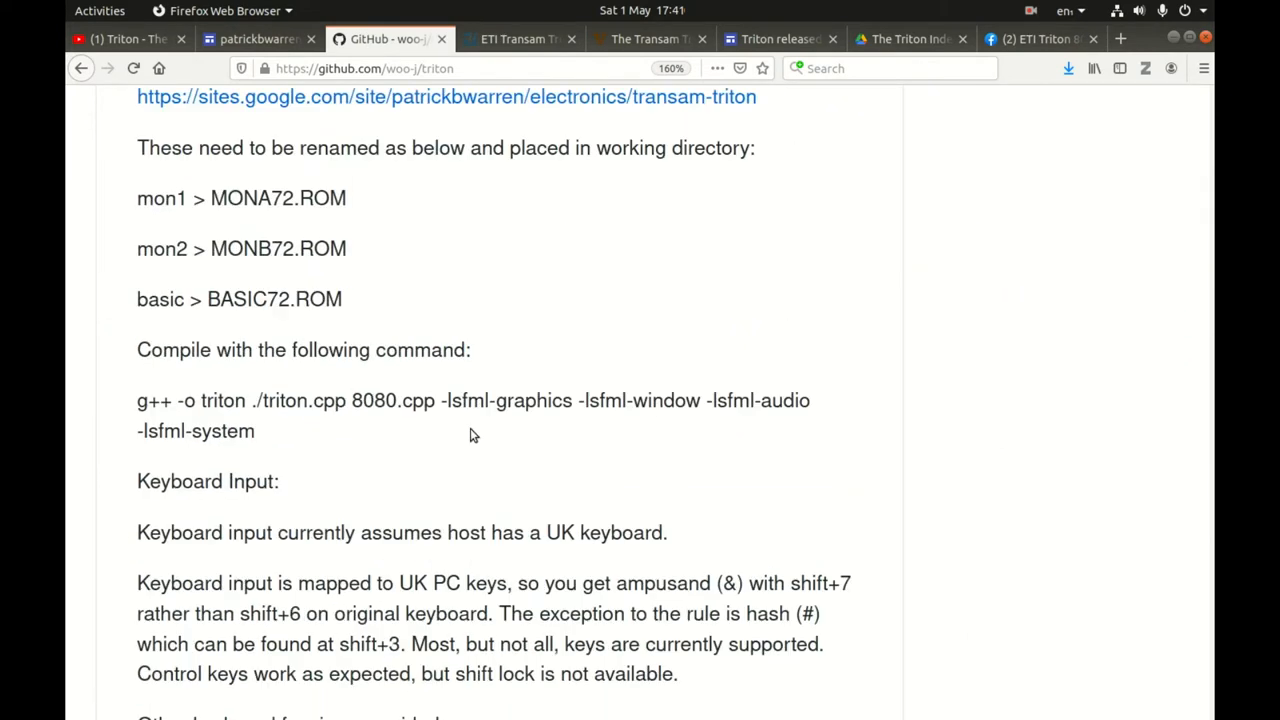
{"action": "scroll", "scroll_direction": "up", "scroll_amount": 3}
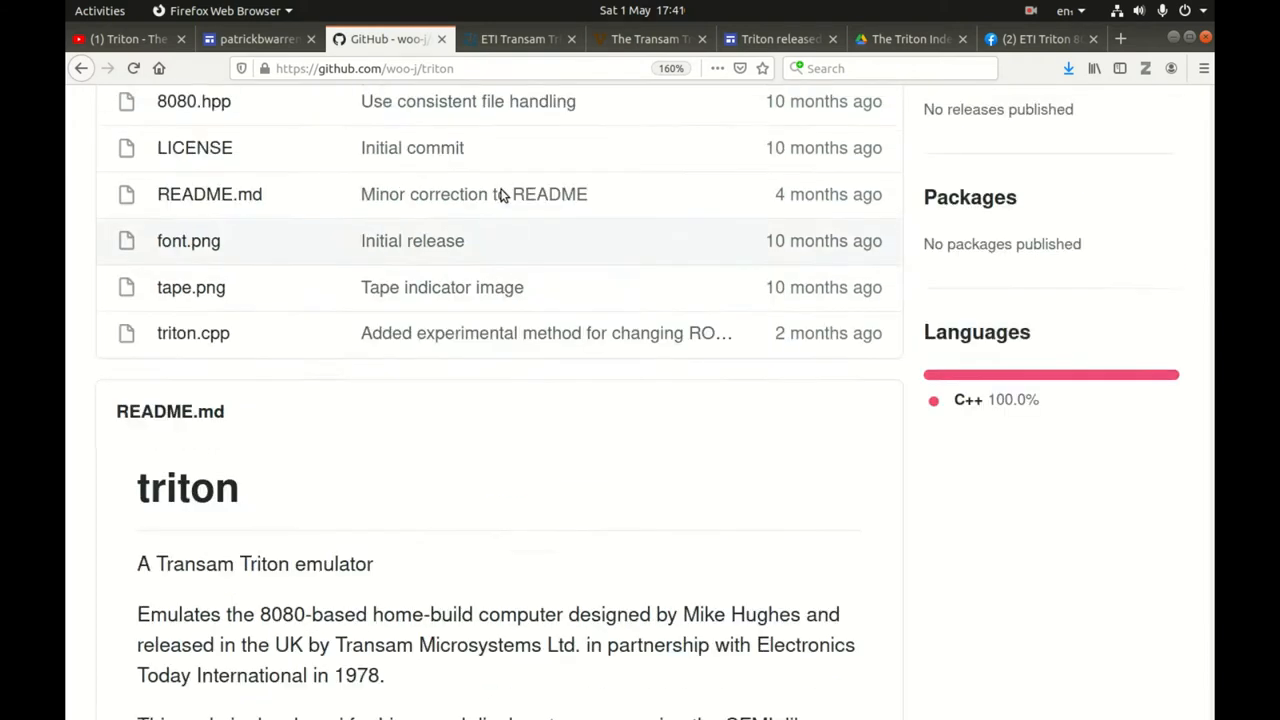
{"action": "scroll", "scroll_direction": "up", "scroll_amount": 3}
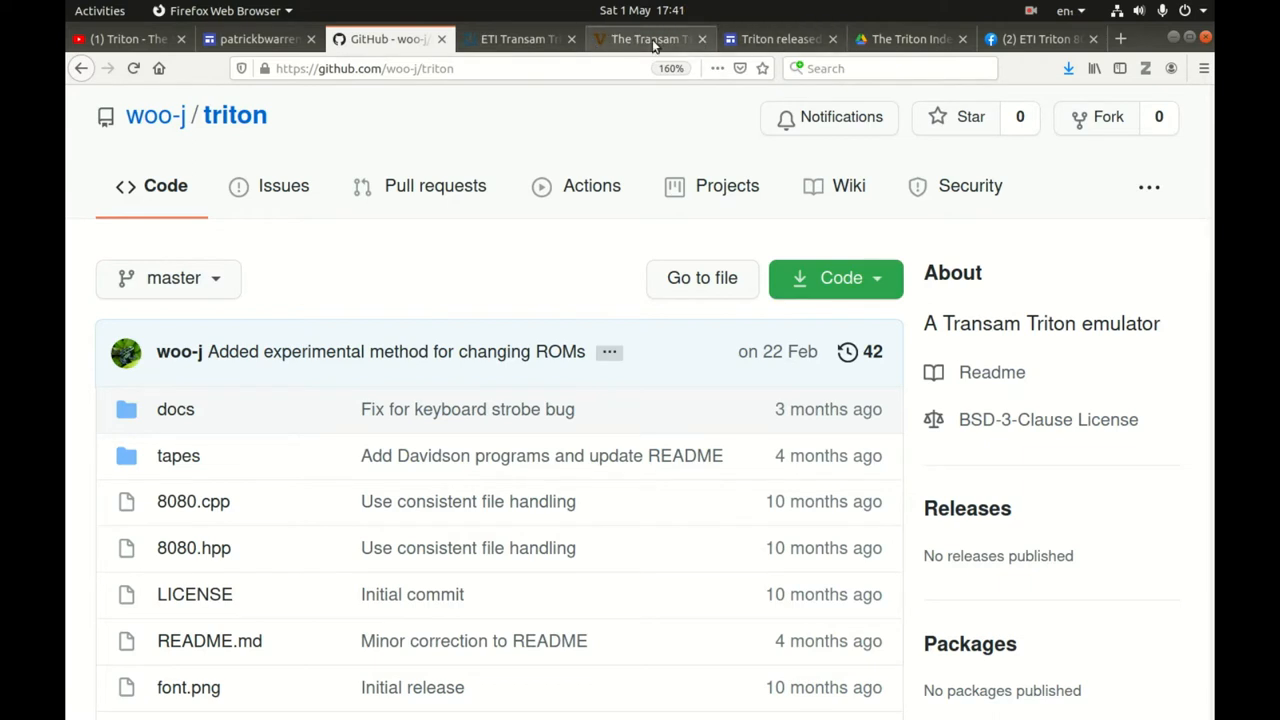
- Show the vintage-radio.net Transam Triton thread replies about graphics PROMs and PROMS.zip
{"action": "left_click", "coordinate": [650, 39]}
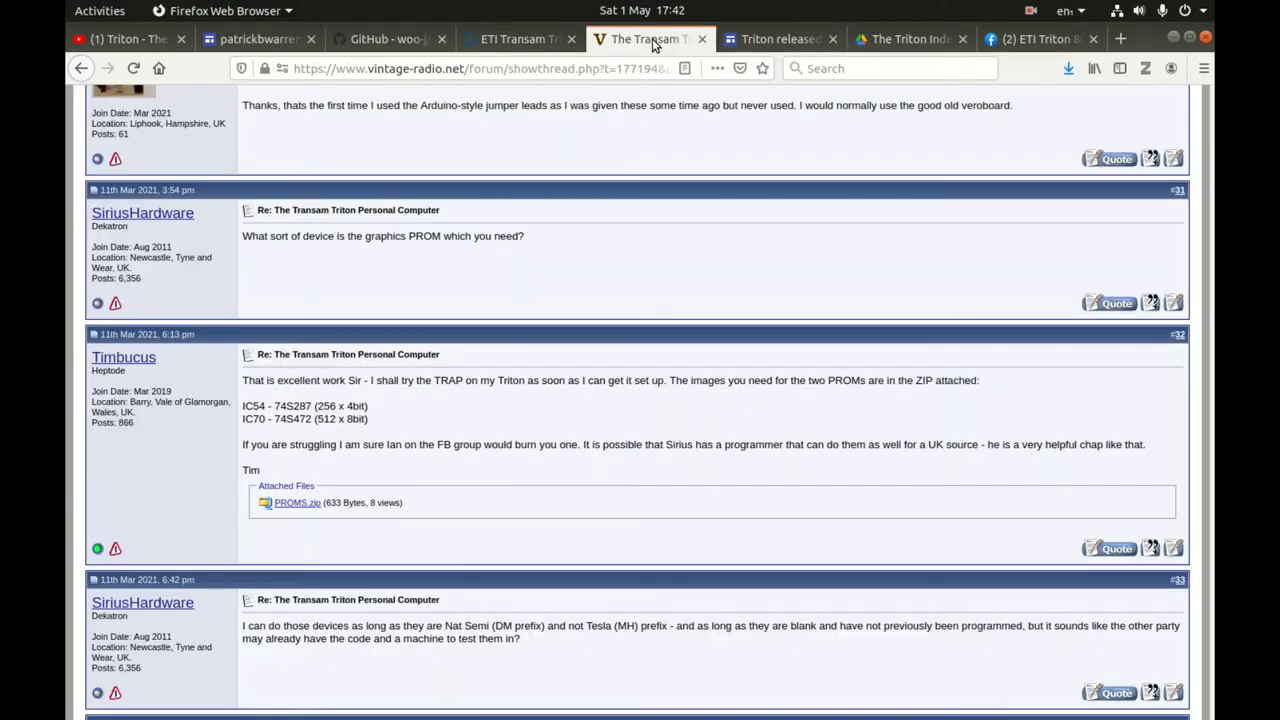
{"action": "mouse_move", "coordinate": [655, 278]}
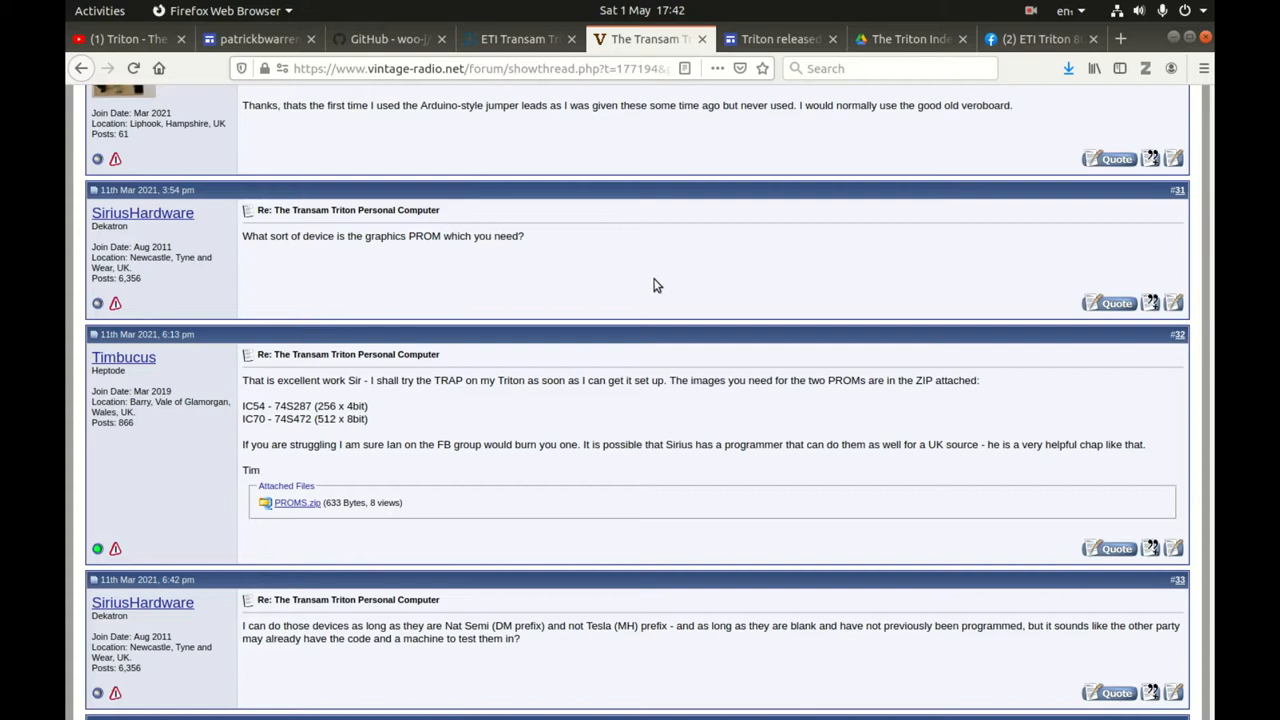
{"action": "mouse_move", "coordinate": [685, 287]}
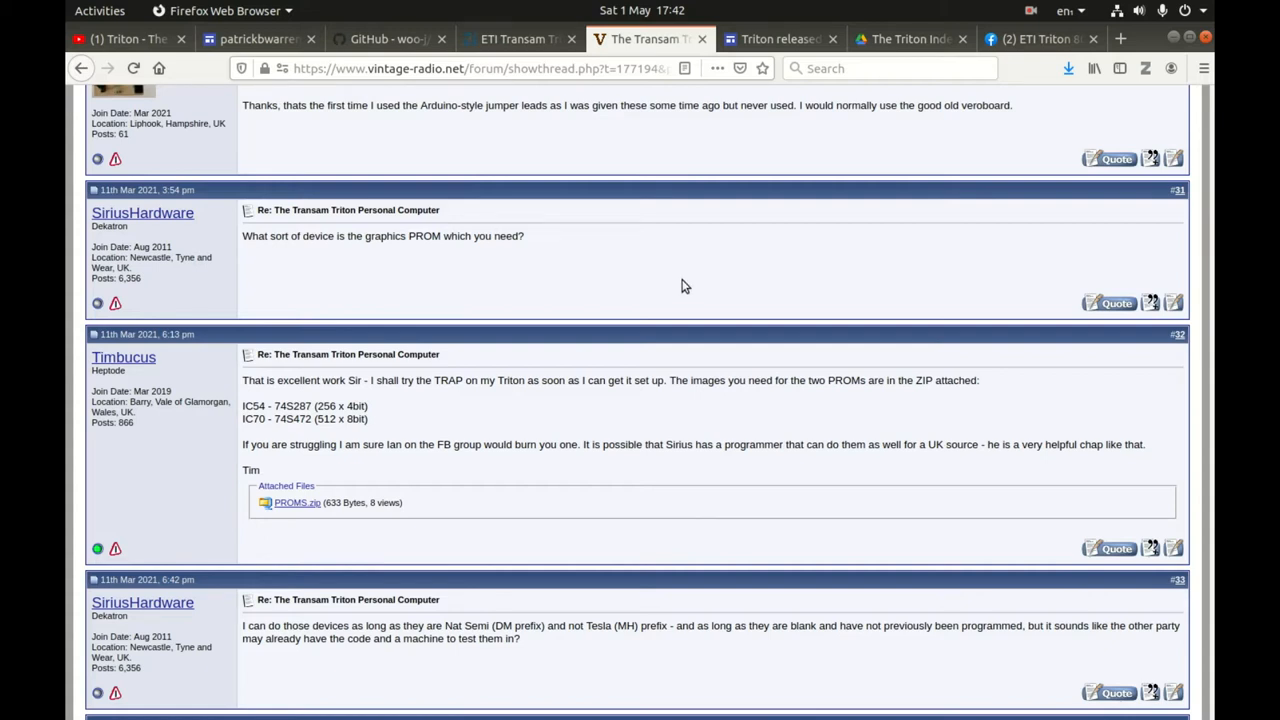
{"action": "mouse_move", "coordinate": [740, 217]}
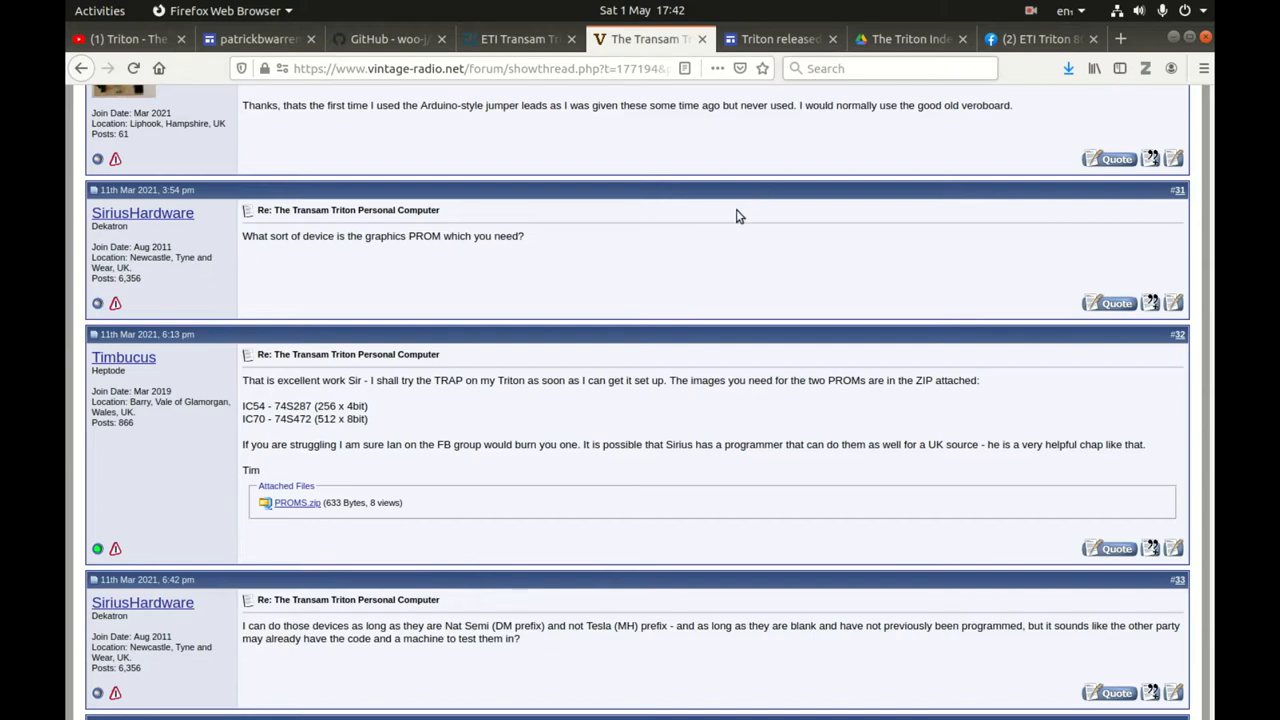
{"action": "mouse_move", "coordinate": [778, 135]}
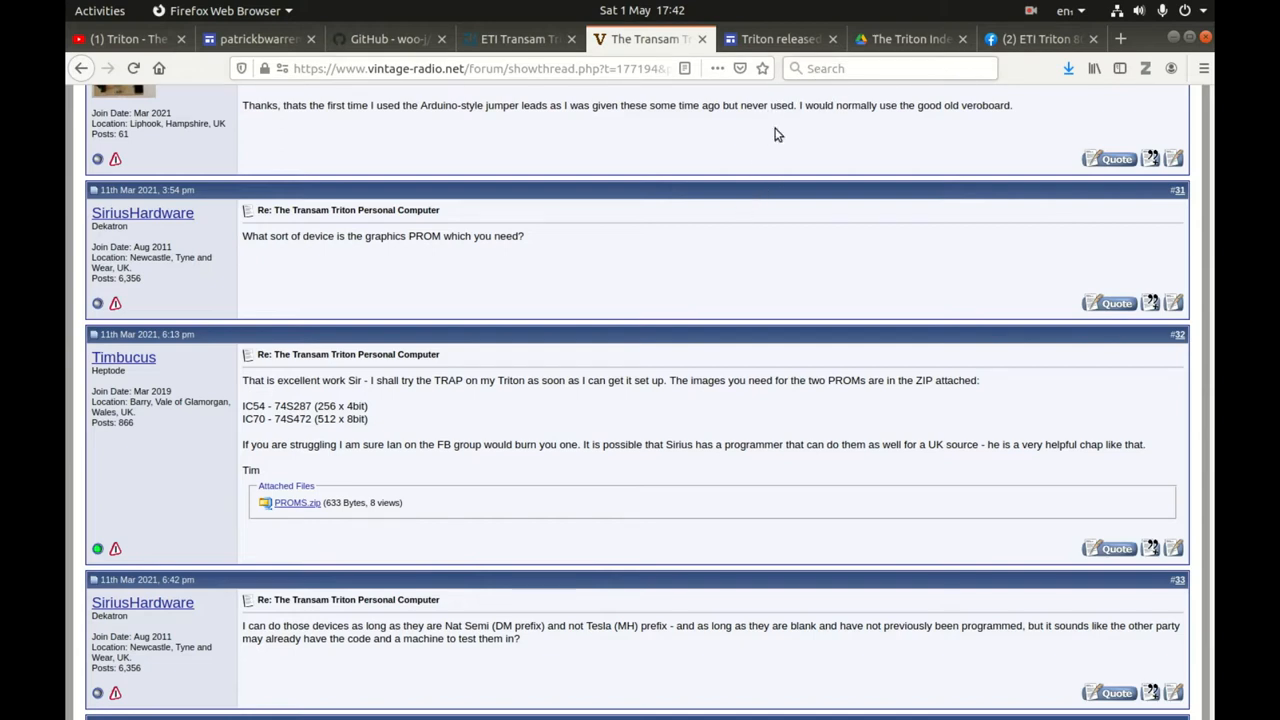
{"action": "mouse_move", "coordinate": [780, 39]}
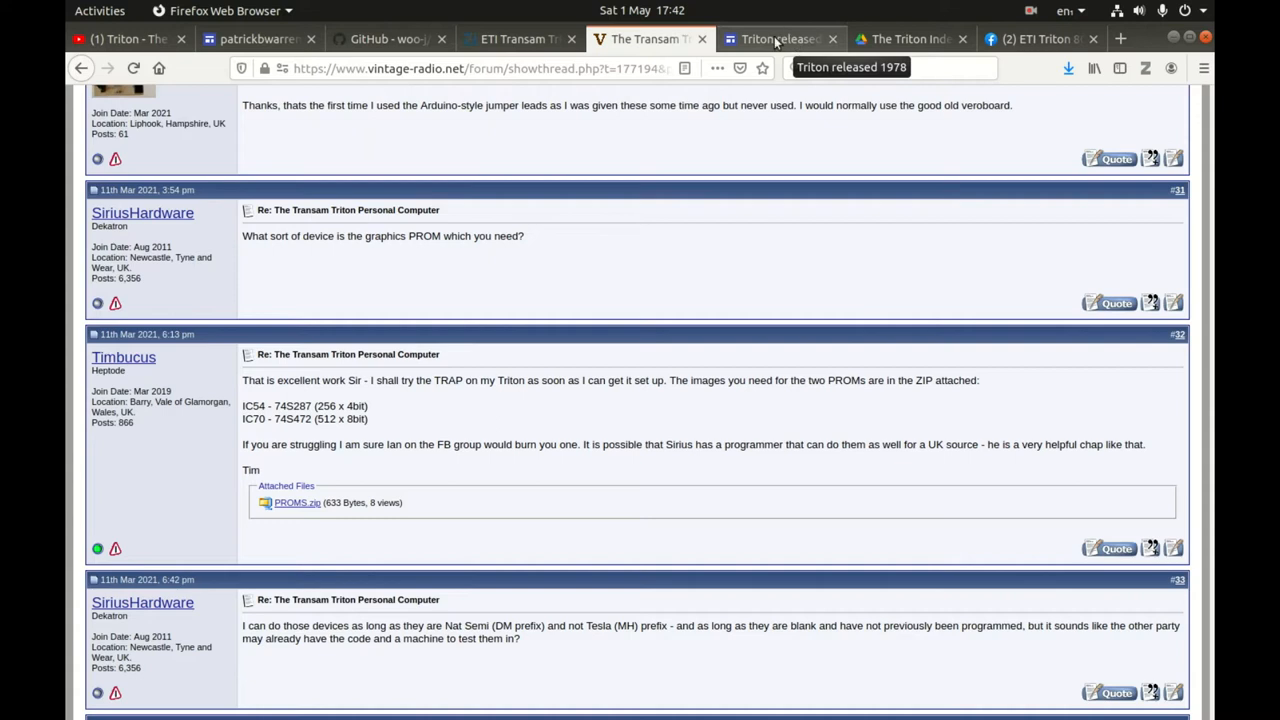
{"action": "left_click", "coordinate": [645, 39]}
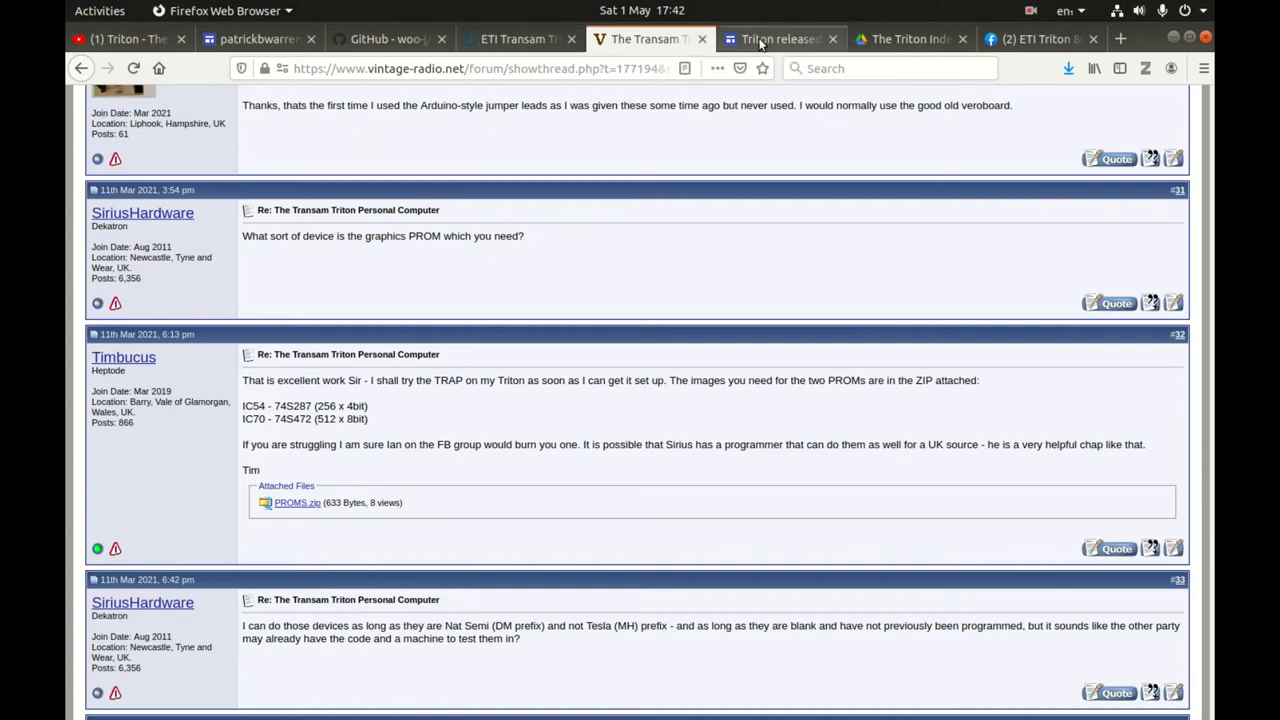
{"action": "mouse_move", "coordinate": [780, 39]}
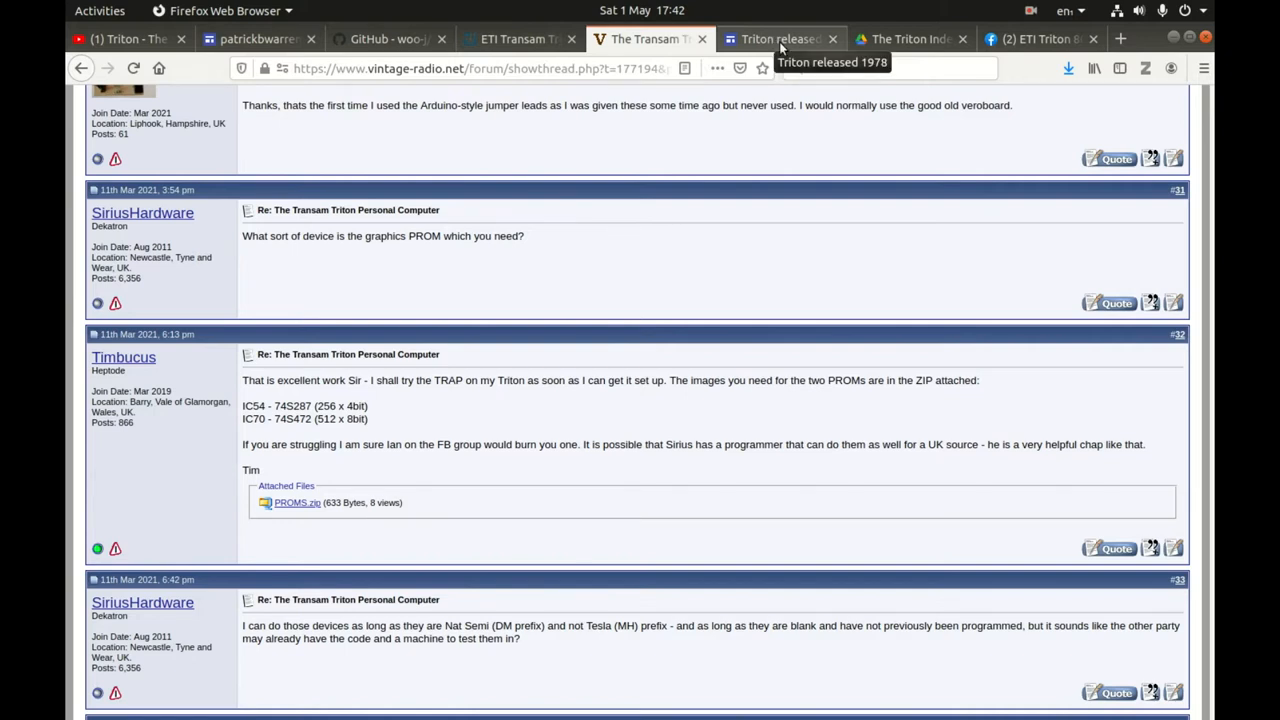
- Open the Photo Gallery page on the 'Triton released 1978' Google Site
{"action": "left_click", "coordinate": [780, 39]}
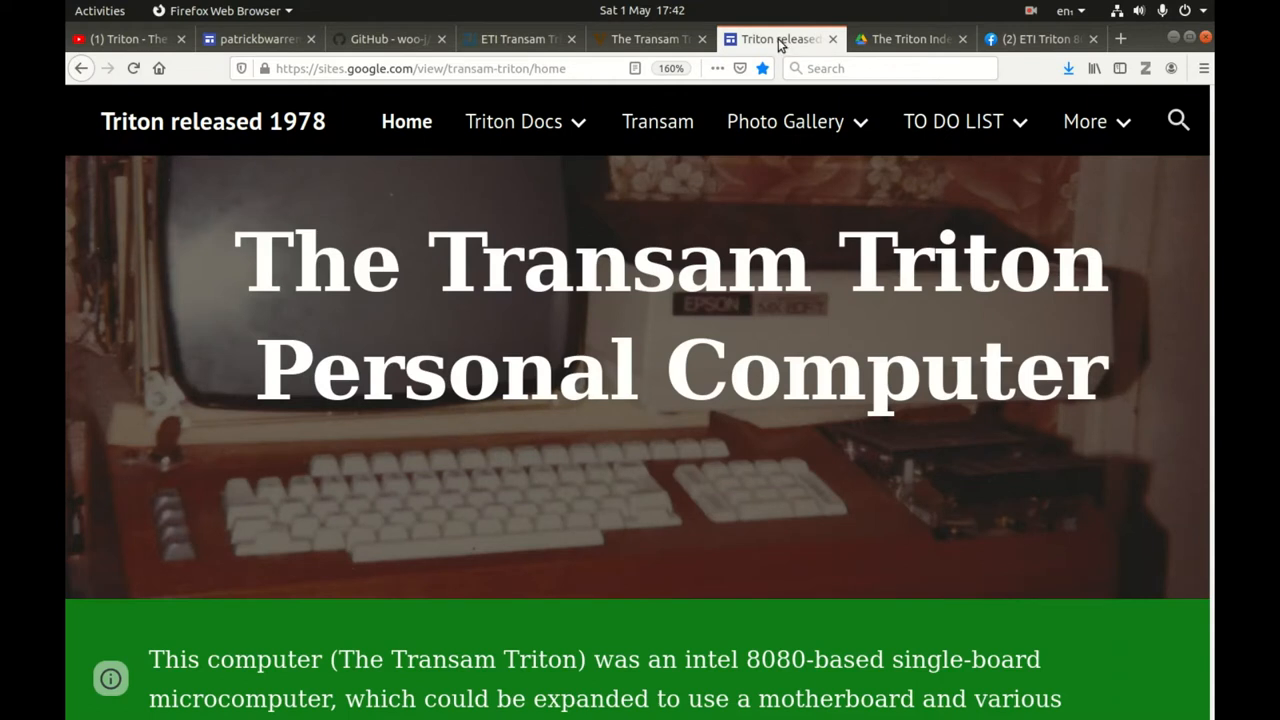
{"action": "mouse_move", "coordinate": [670, 518]}
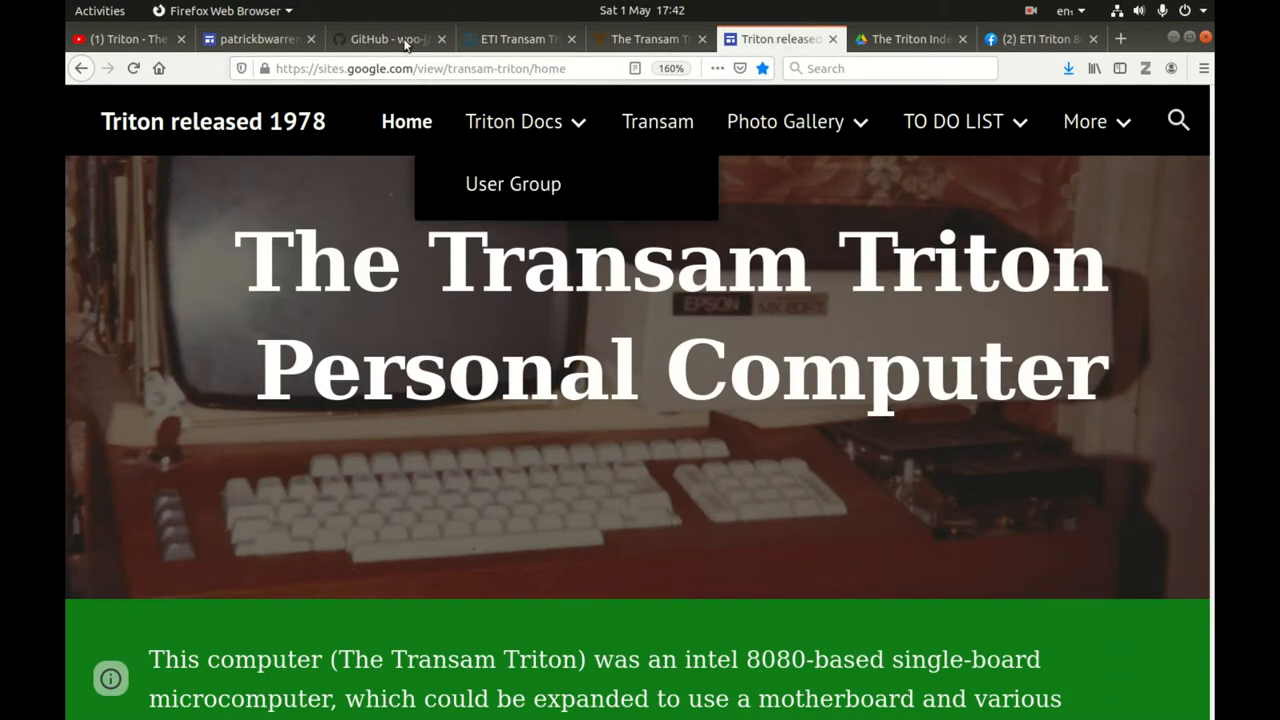
{"action": "mouse_move", "coordinate": [518, 38]}
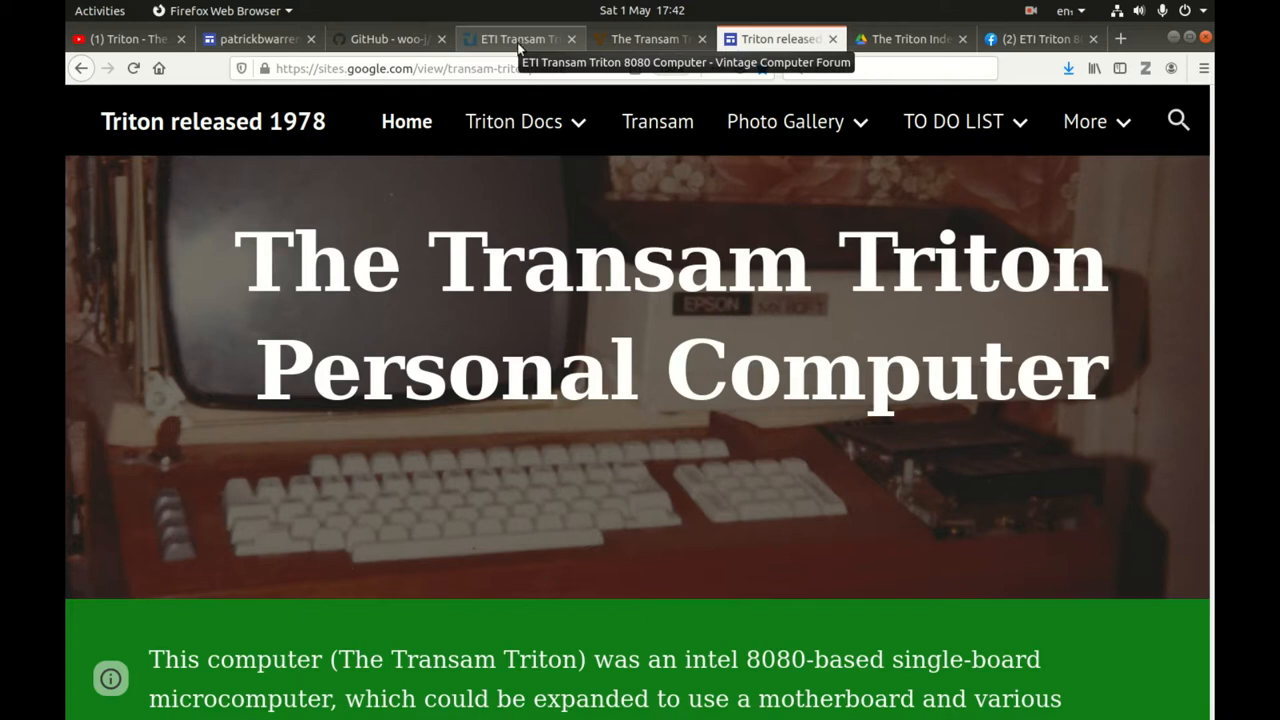
{"action": "mouse_move", "coordinate": [546, 44]}
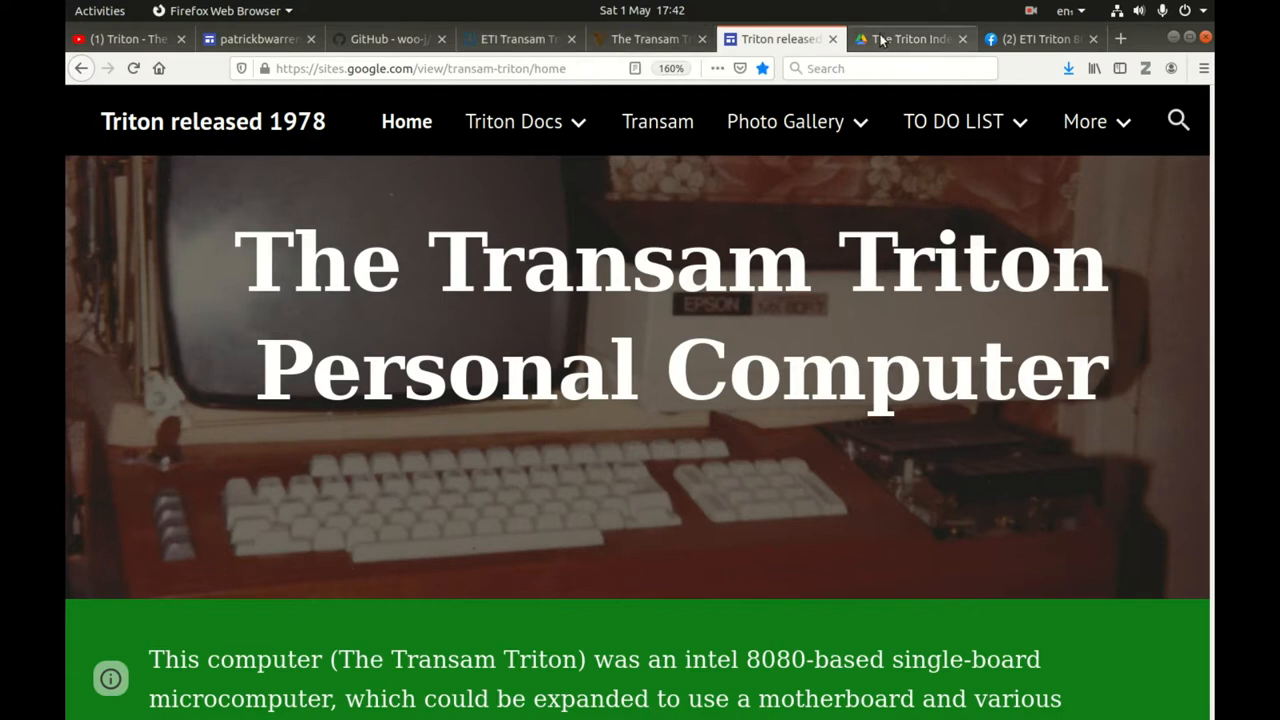
{"action": "left_click", "coordinate": [785, 121]}
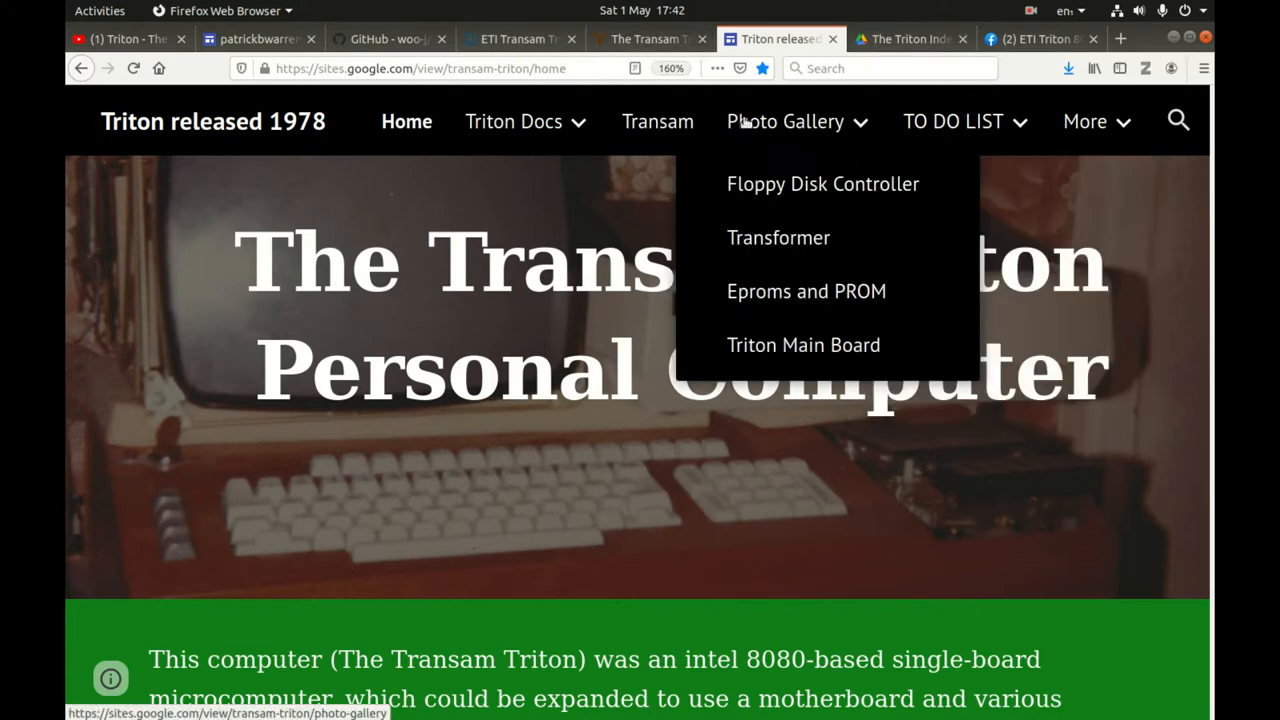
{"action": "left_click", "coordinate": [786, 121]}
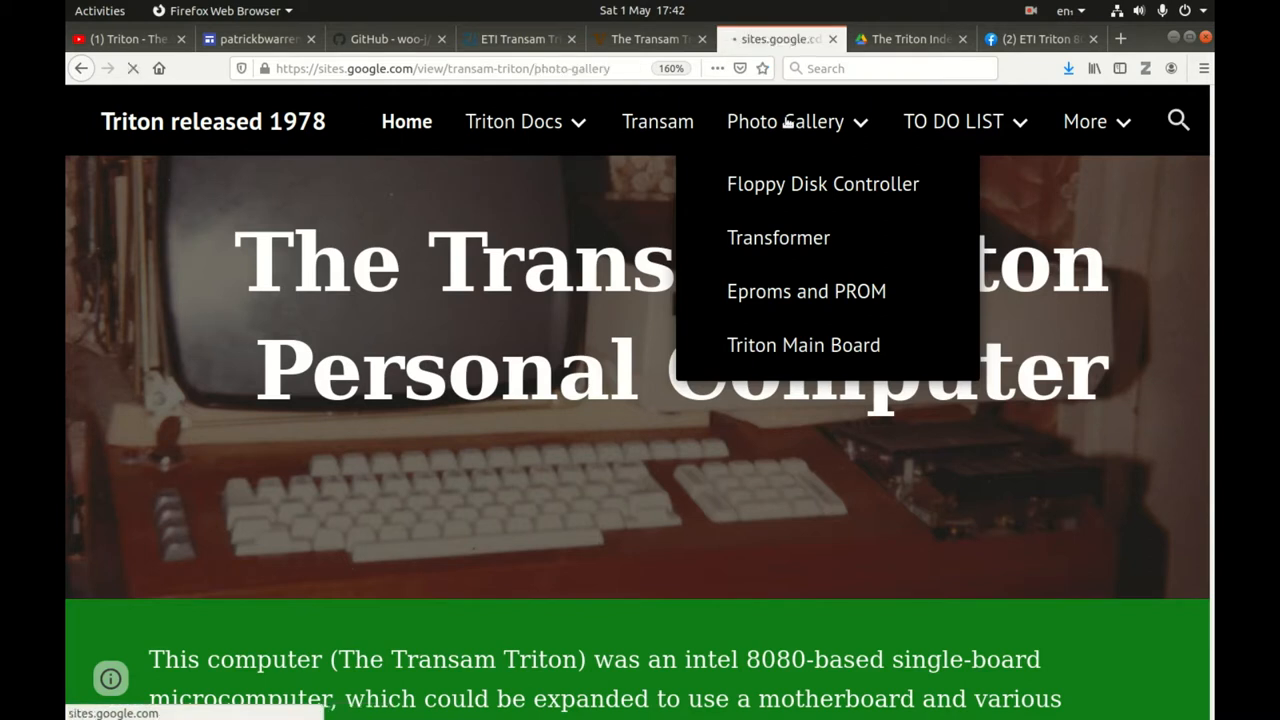
{"action": "left_click", "coordinate": [785, 121]}
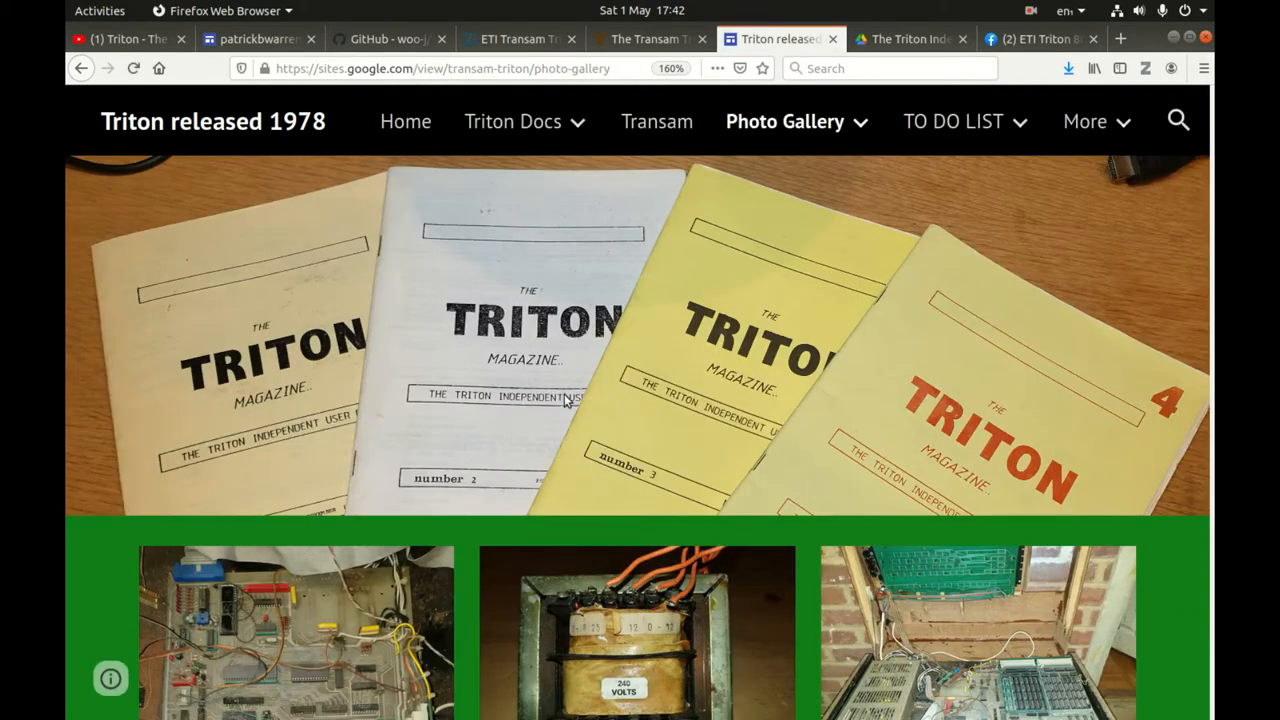
{"action": "left_click", "coordinate": [785, 121]}
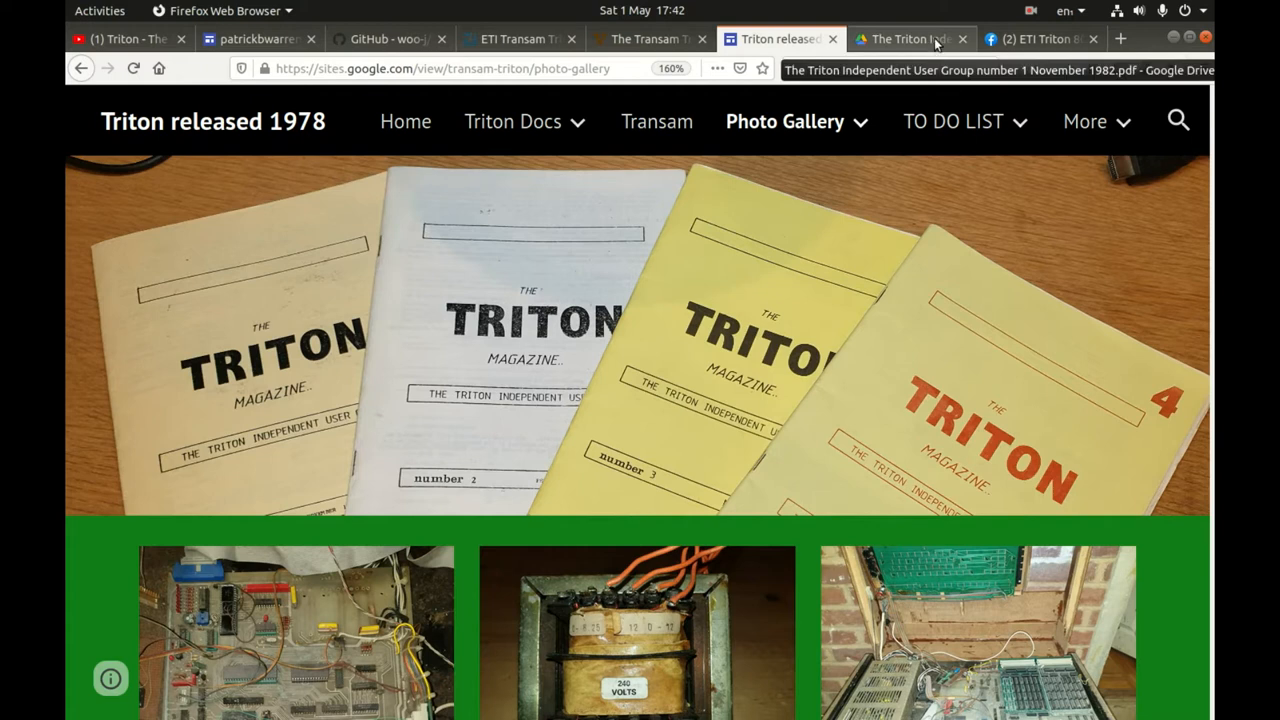
- Page the November 1982 Triton magazine PDF to its contents, then show the ETI Triton Facebook group
{"action": "left_click", "coordinate": [905, 38]}
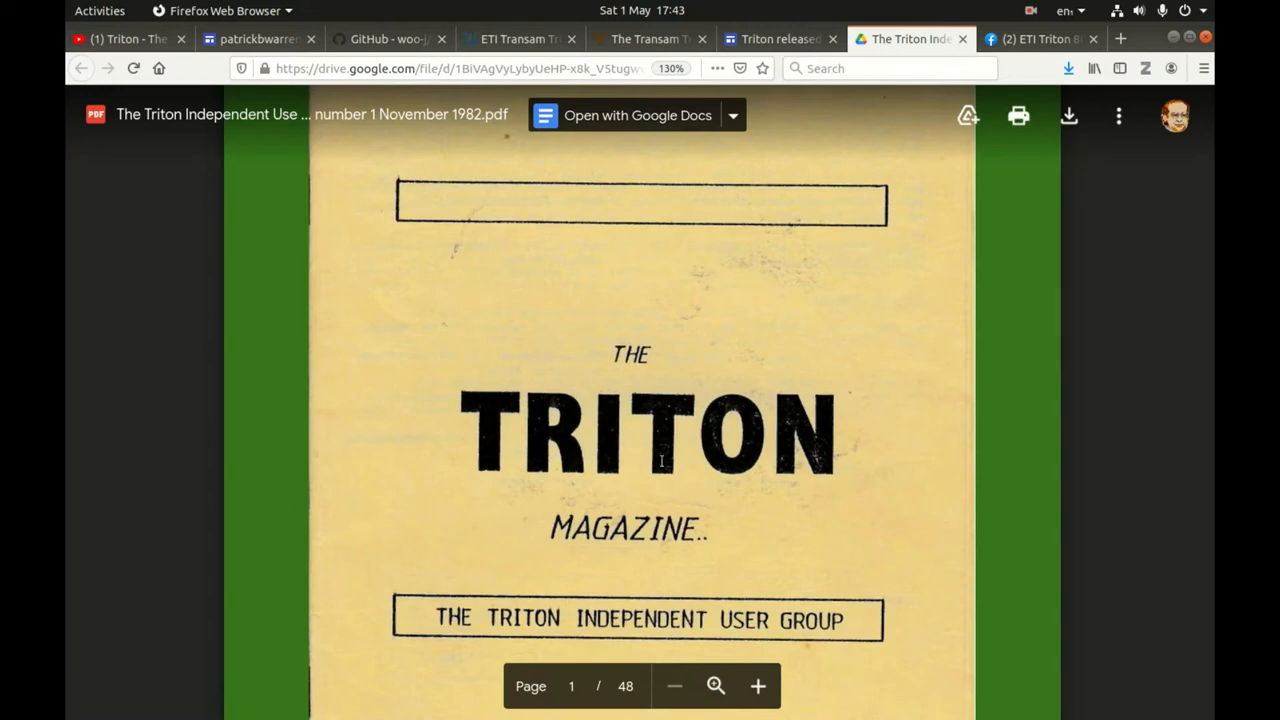
{"action": "scroll", "scroll_direction": "down", "scroll_amount": 3}
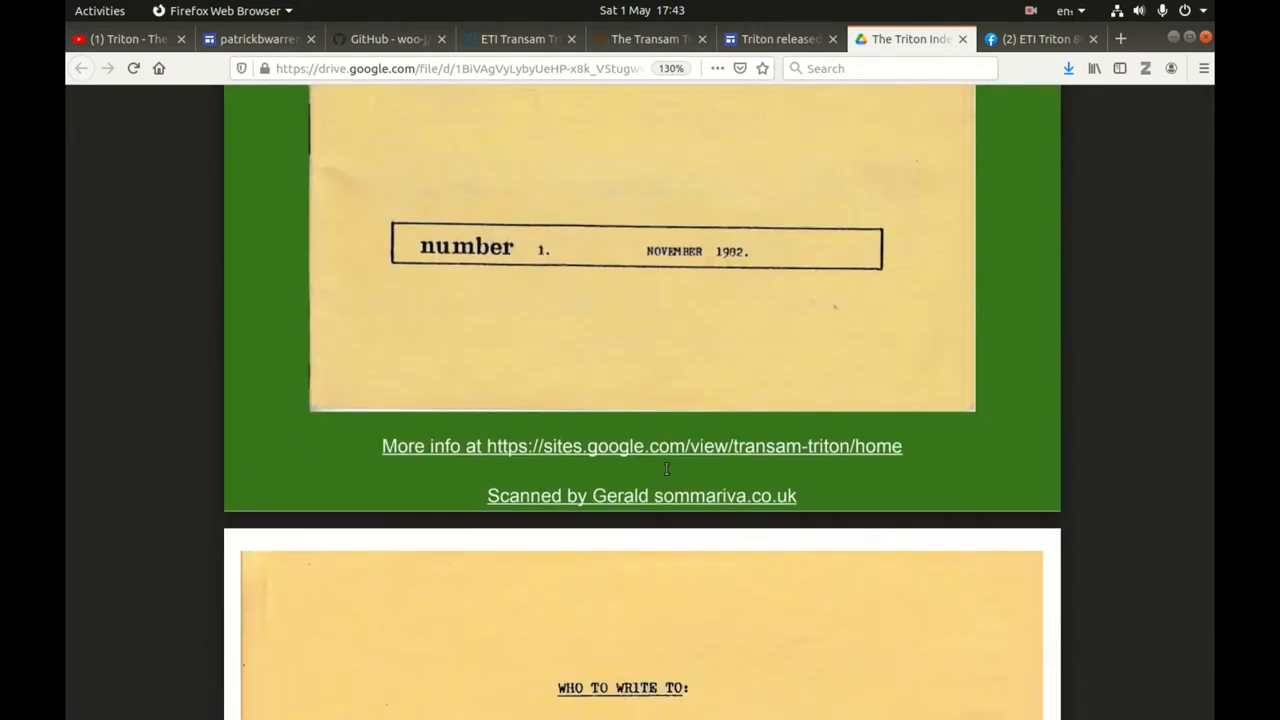
{"action": "scroll", "scroll_direction": "down", "scroll_amount": 3}
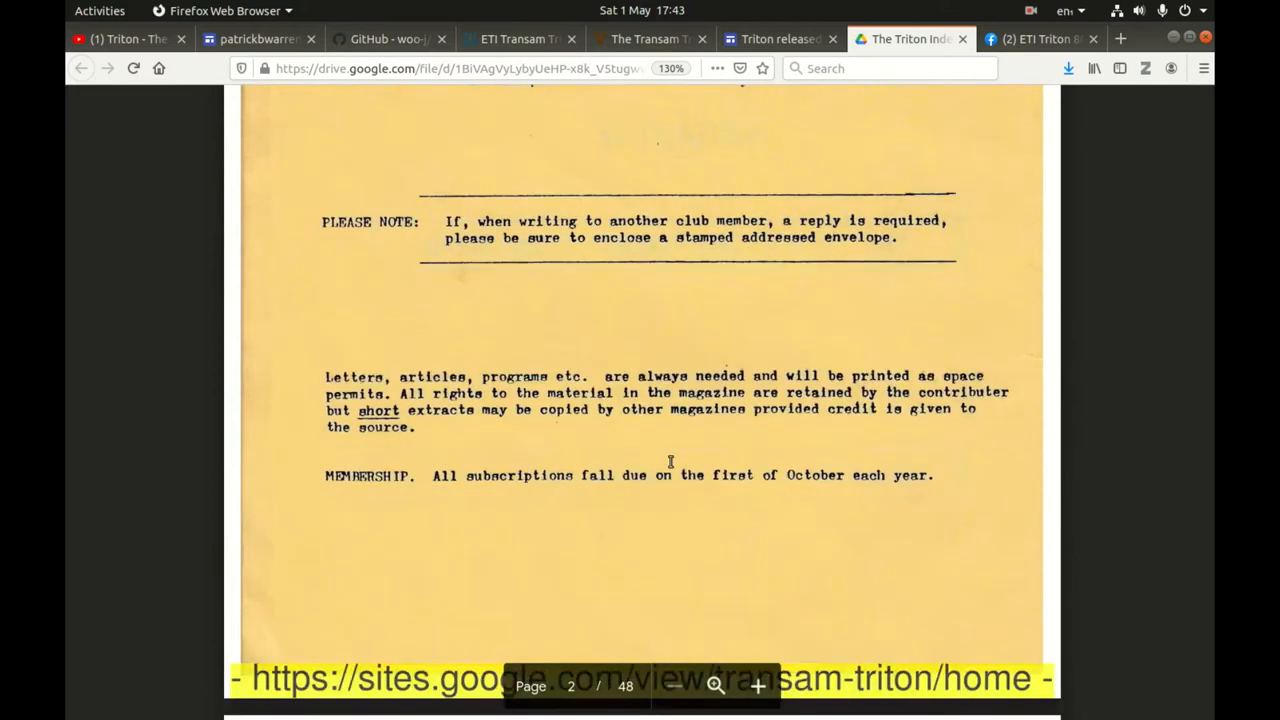
{"action": "scroll", "scroll_direction": "down", "scroll_amount": 3}
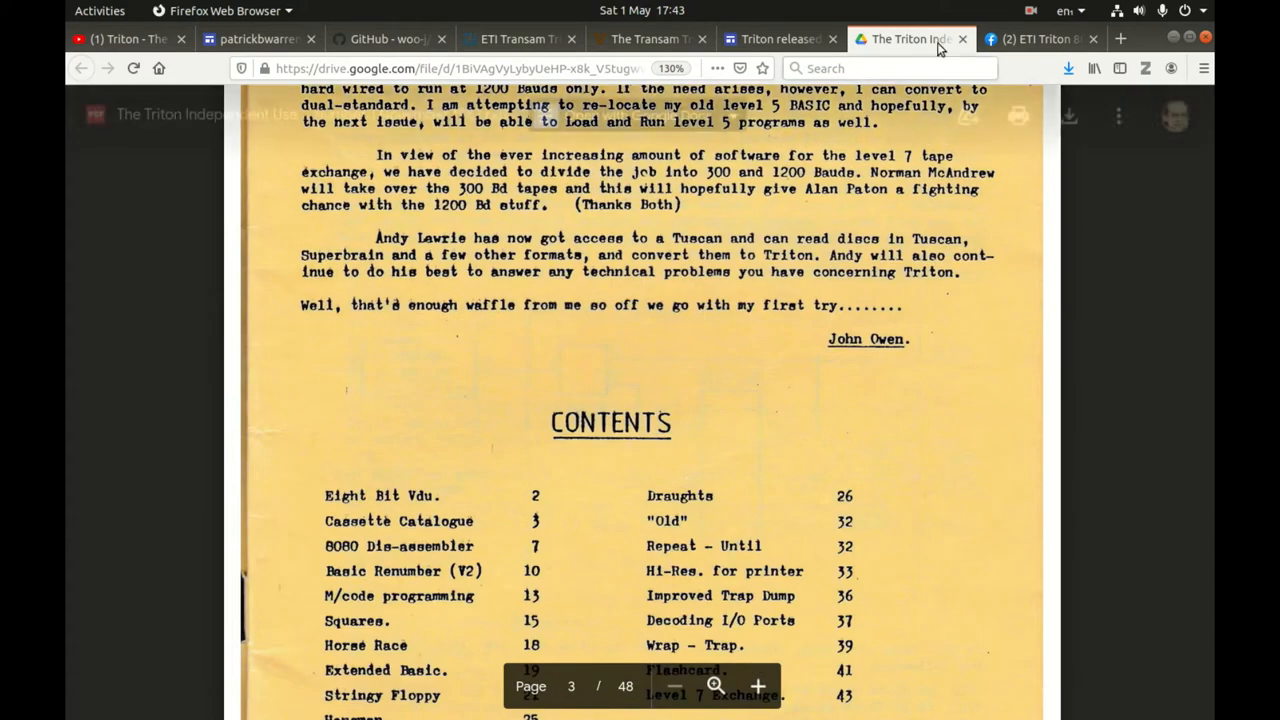
{"action": "left_click", "coordinate": [1038, 39]}
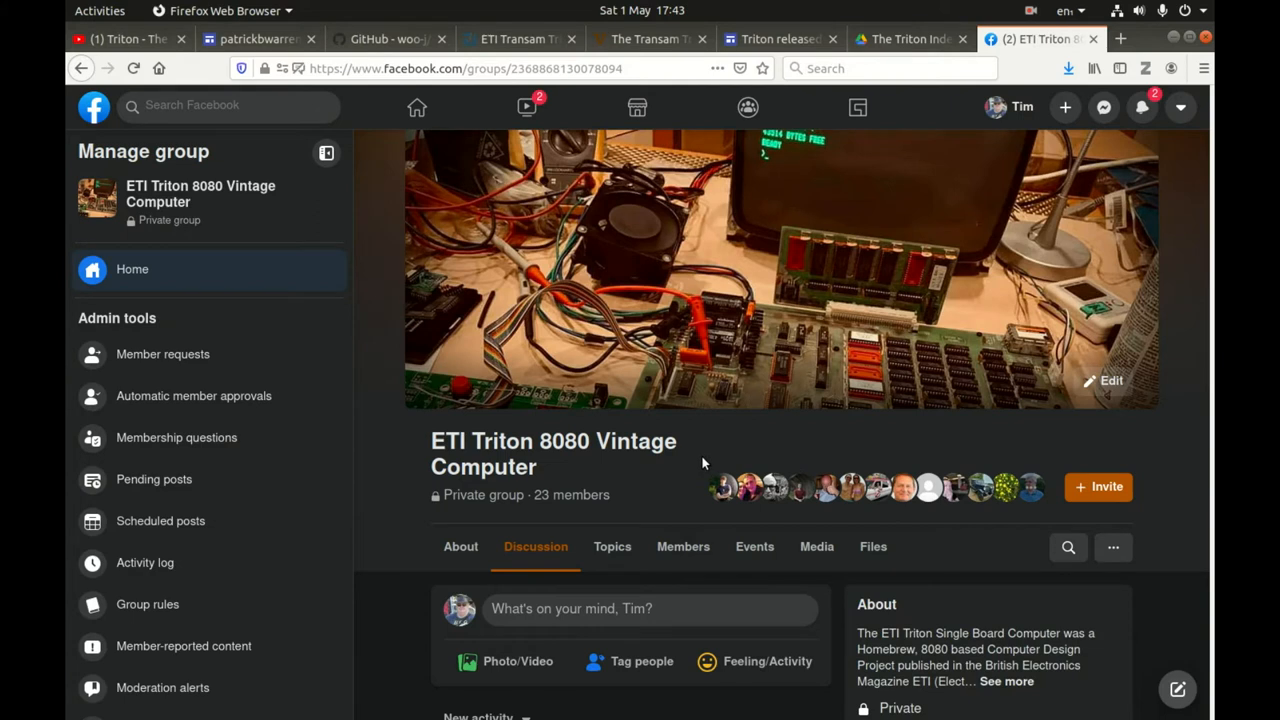
{"action": "mouse_move", "coordinate": [673, 390]}
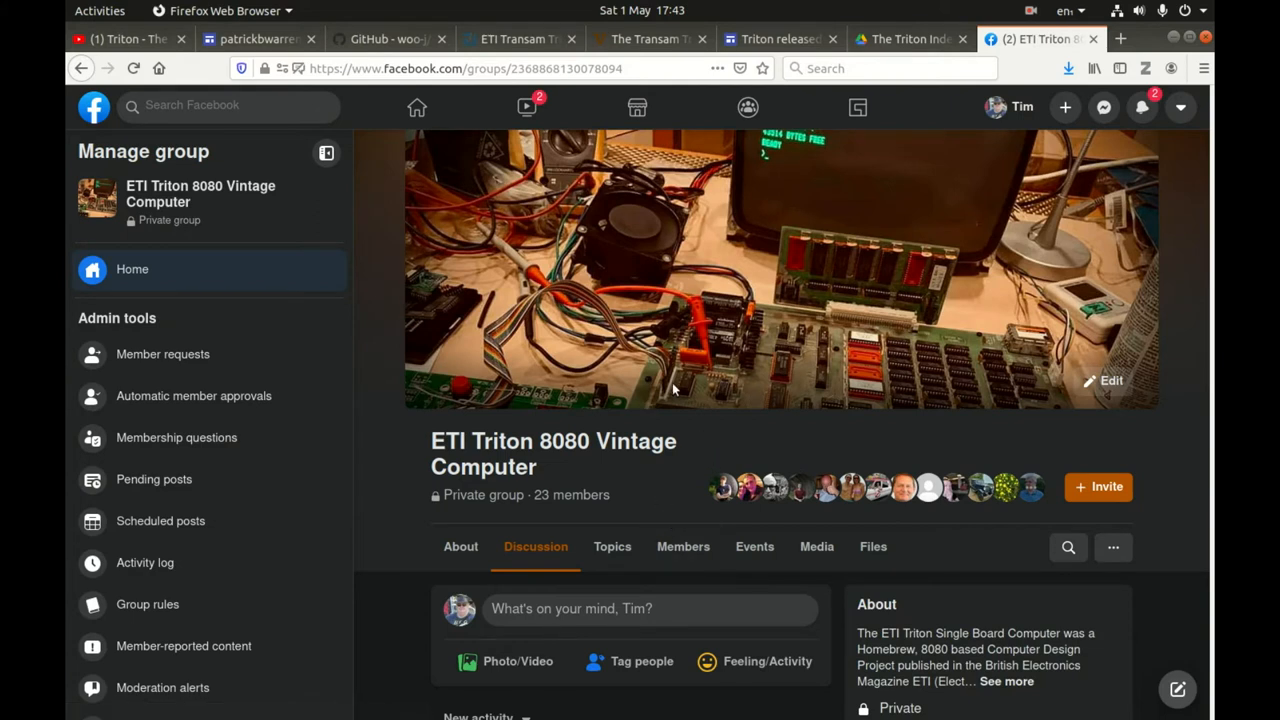
{"action": "mouse_move", "coordinate": [648, 385]}
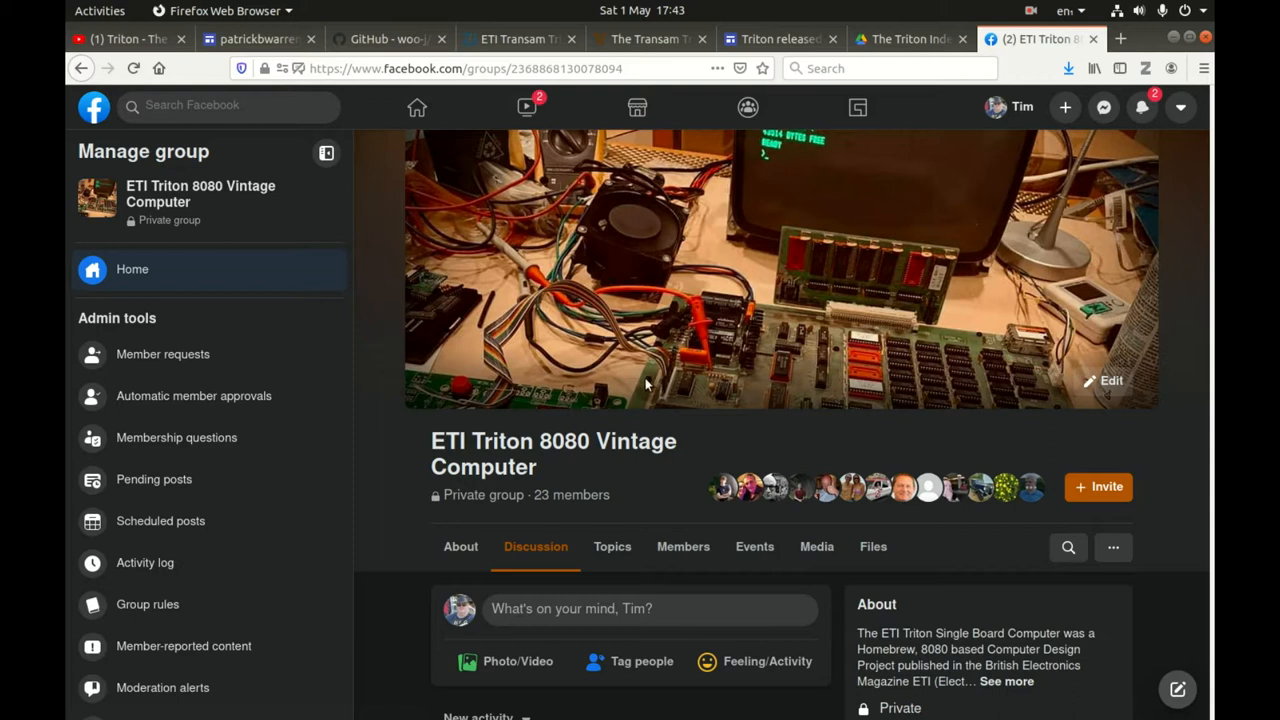
{"action": "mouse_move", "coordinate": [600, 400]}
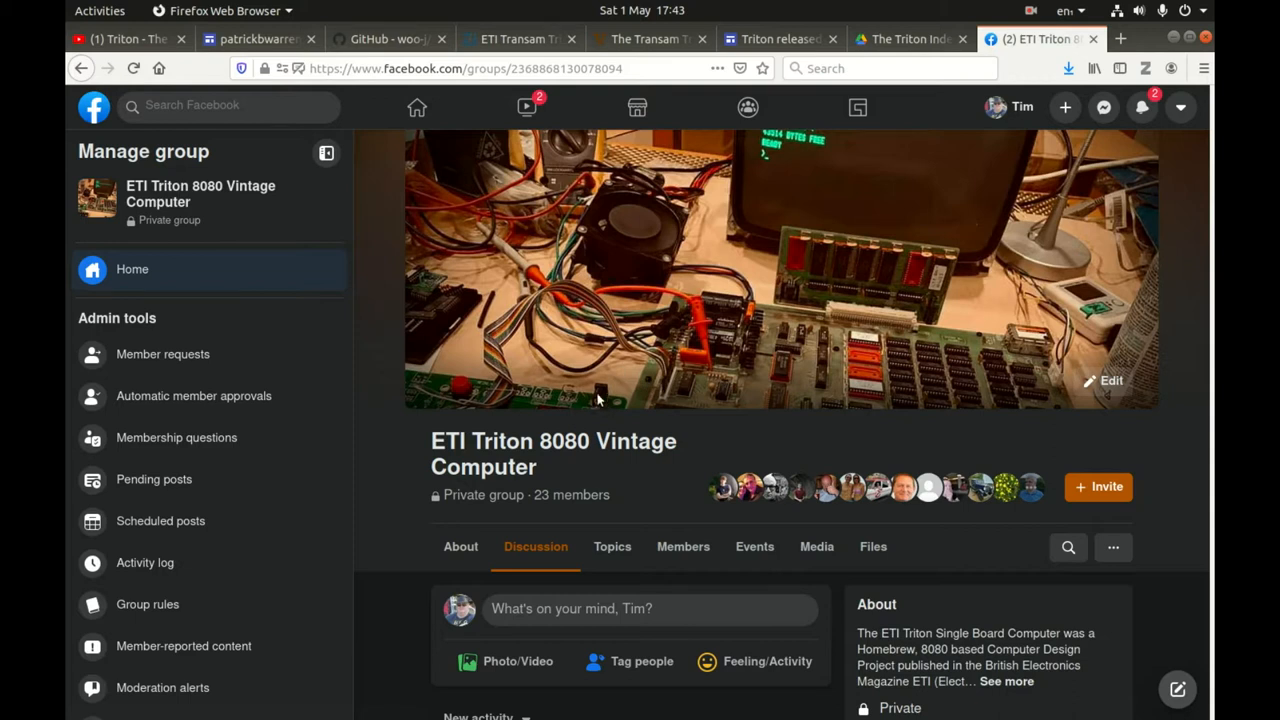
{"action": "mouse_move", "coordinate": [408, 335]}
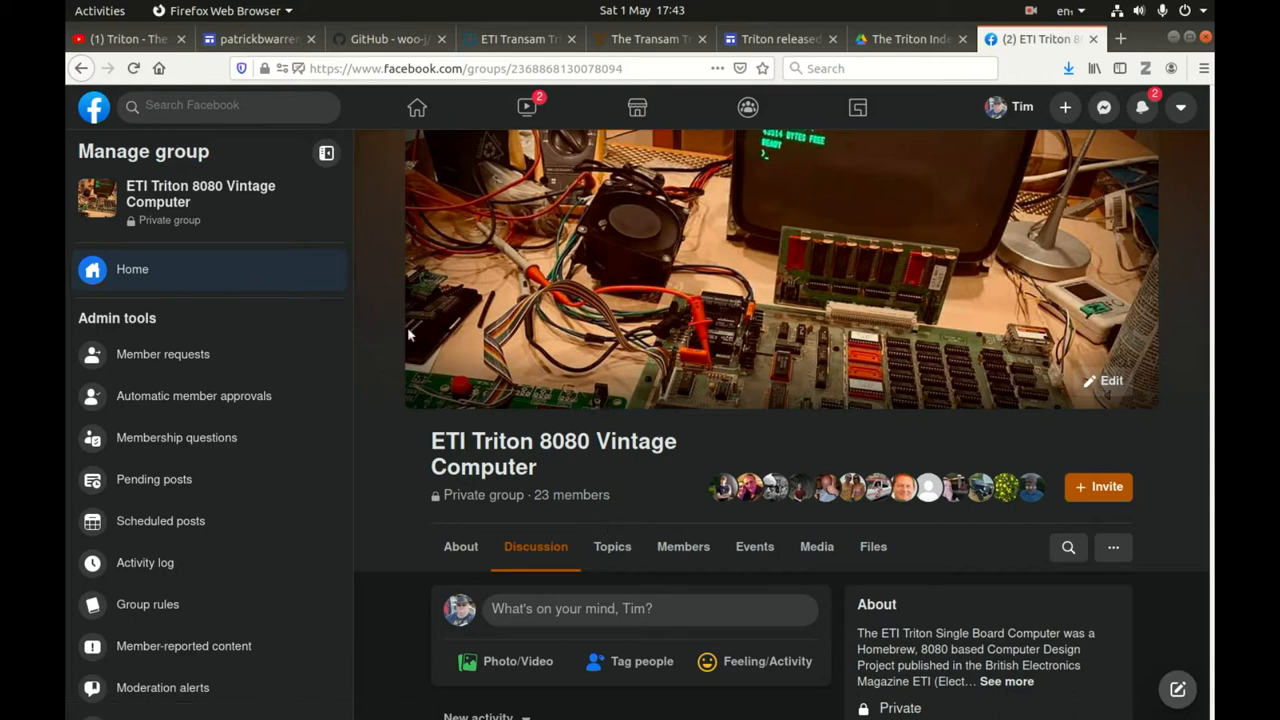
{"action": "mouse_move", "coordinate": [725, 378]}
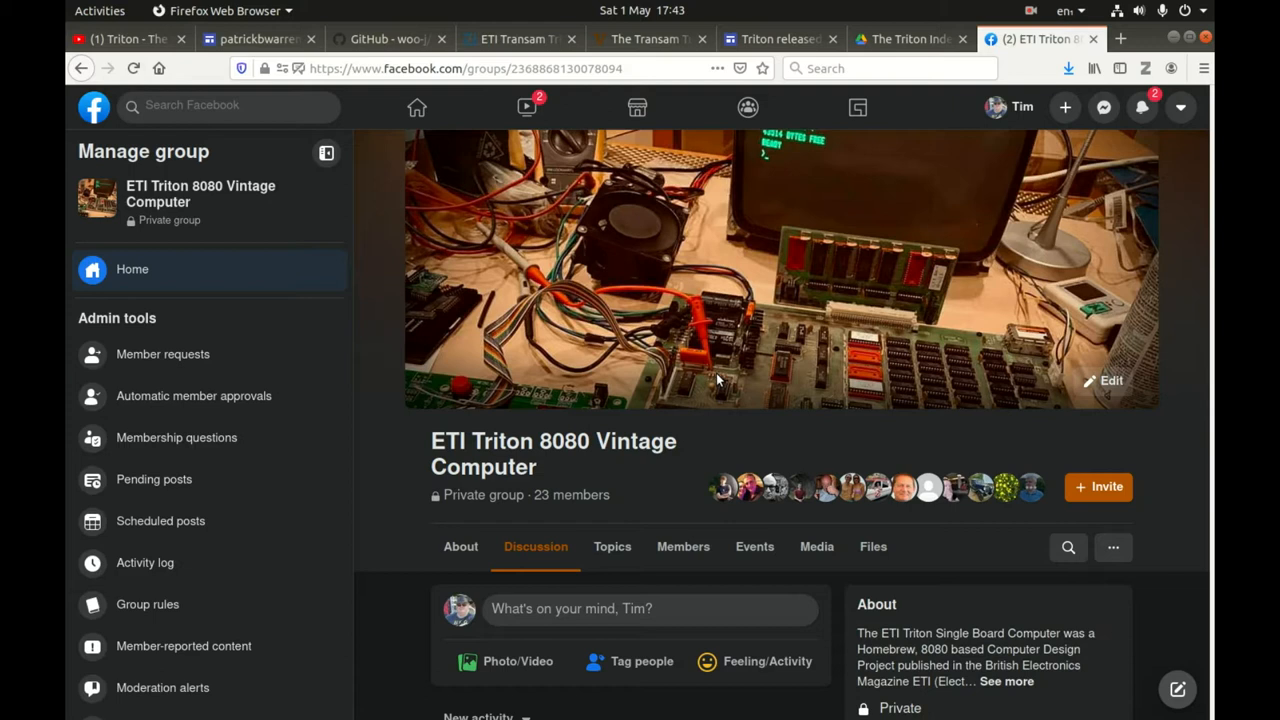
{"action": "mouse_move", "coordinate": [753, 396]}
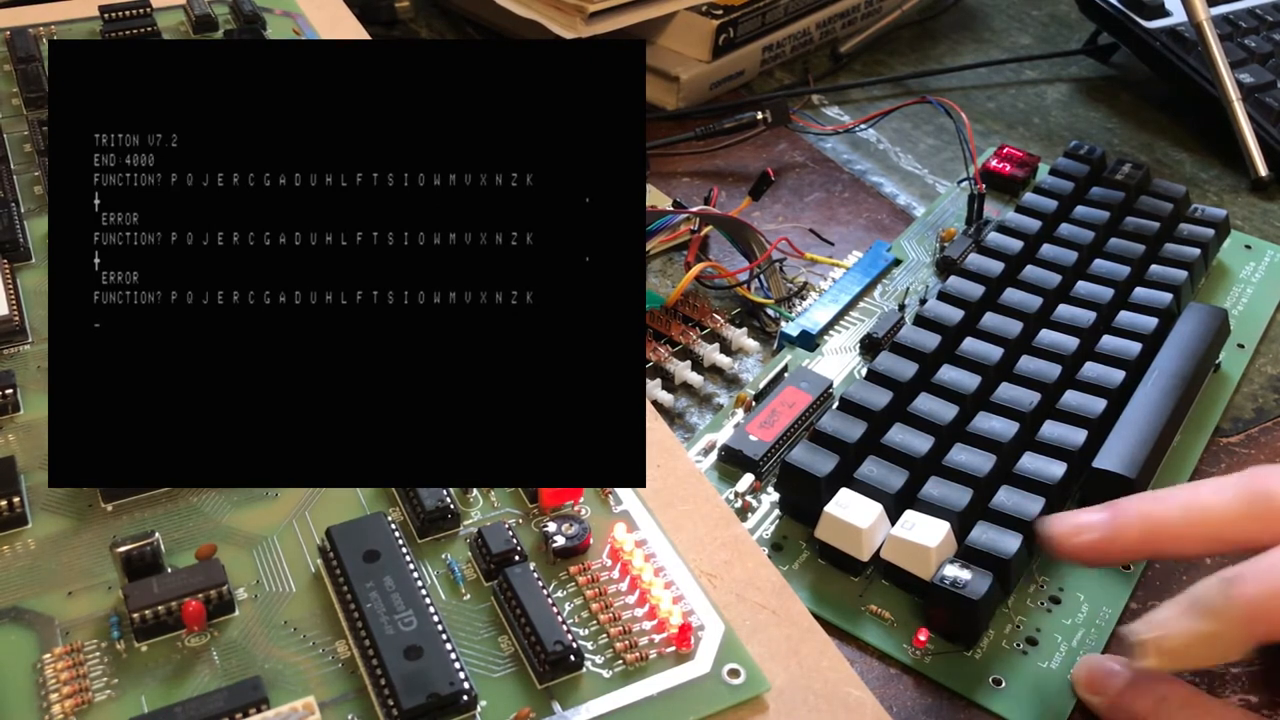
- Enter W at the latest FUNCTION? prompt on the Triton V7.2 monitor
{"action": "type", "text": "W"}
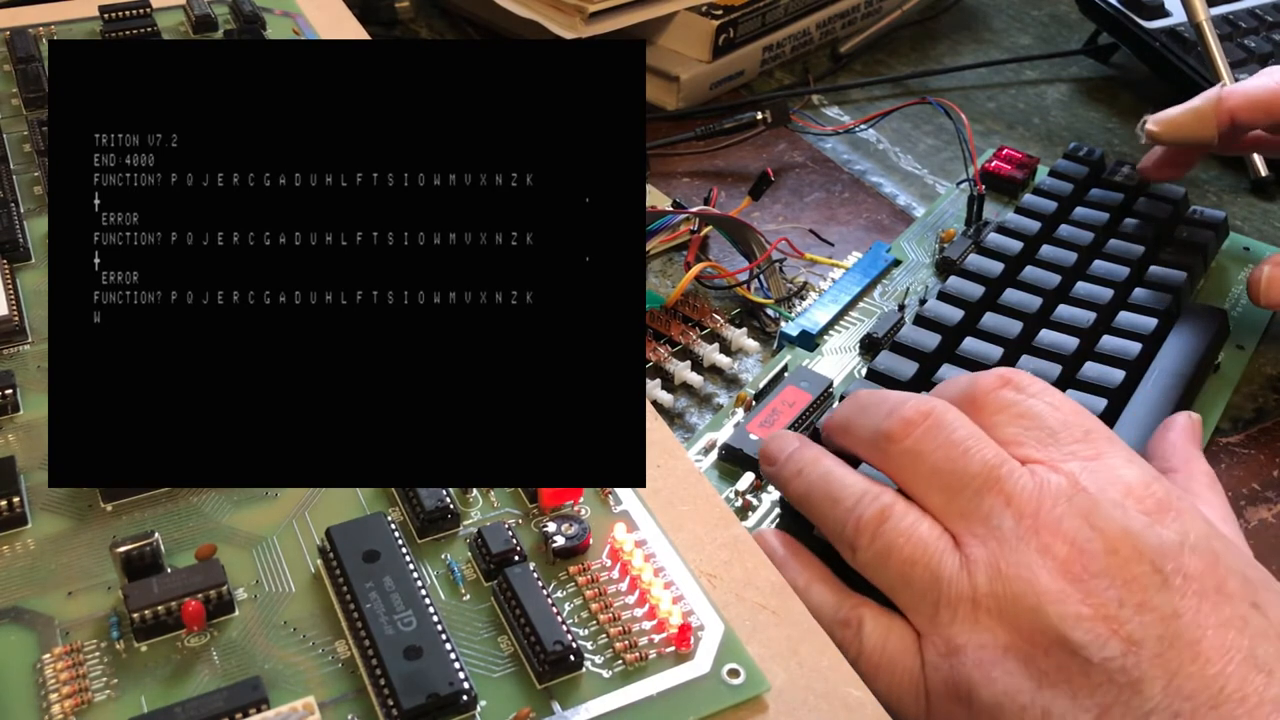